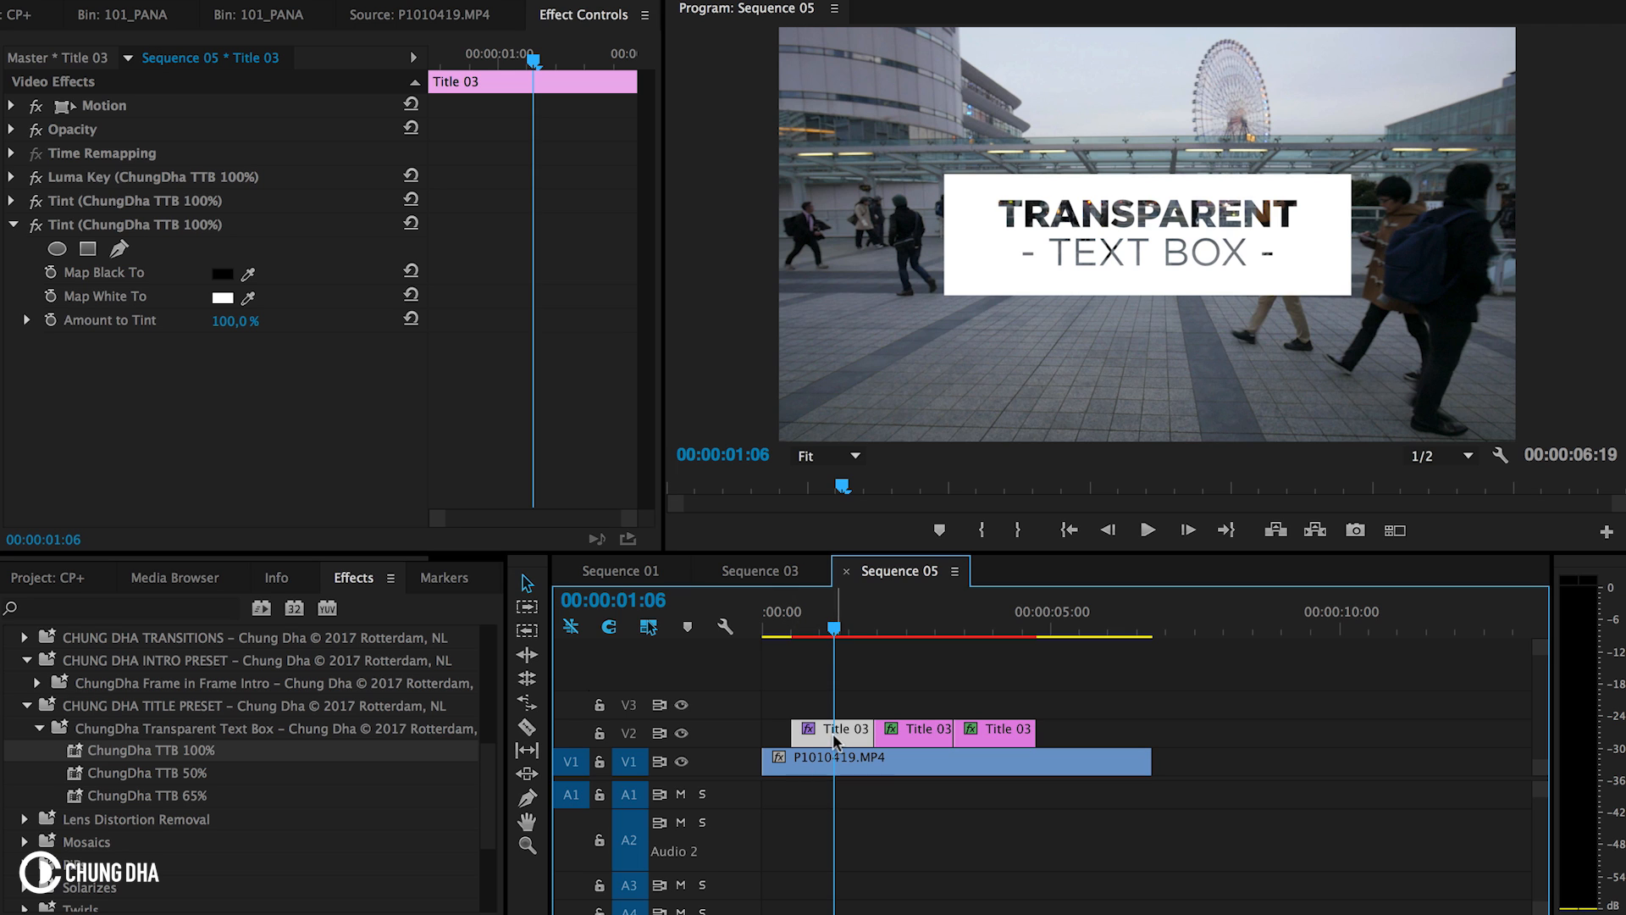
mouse_move(837, 736)
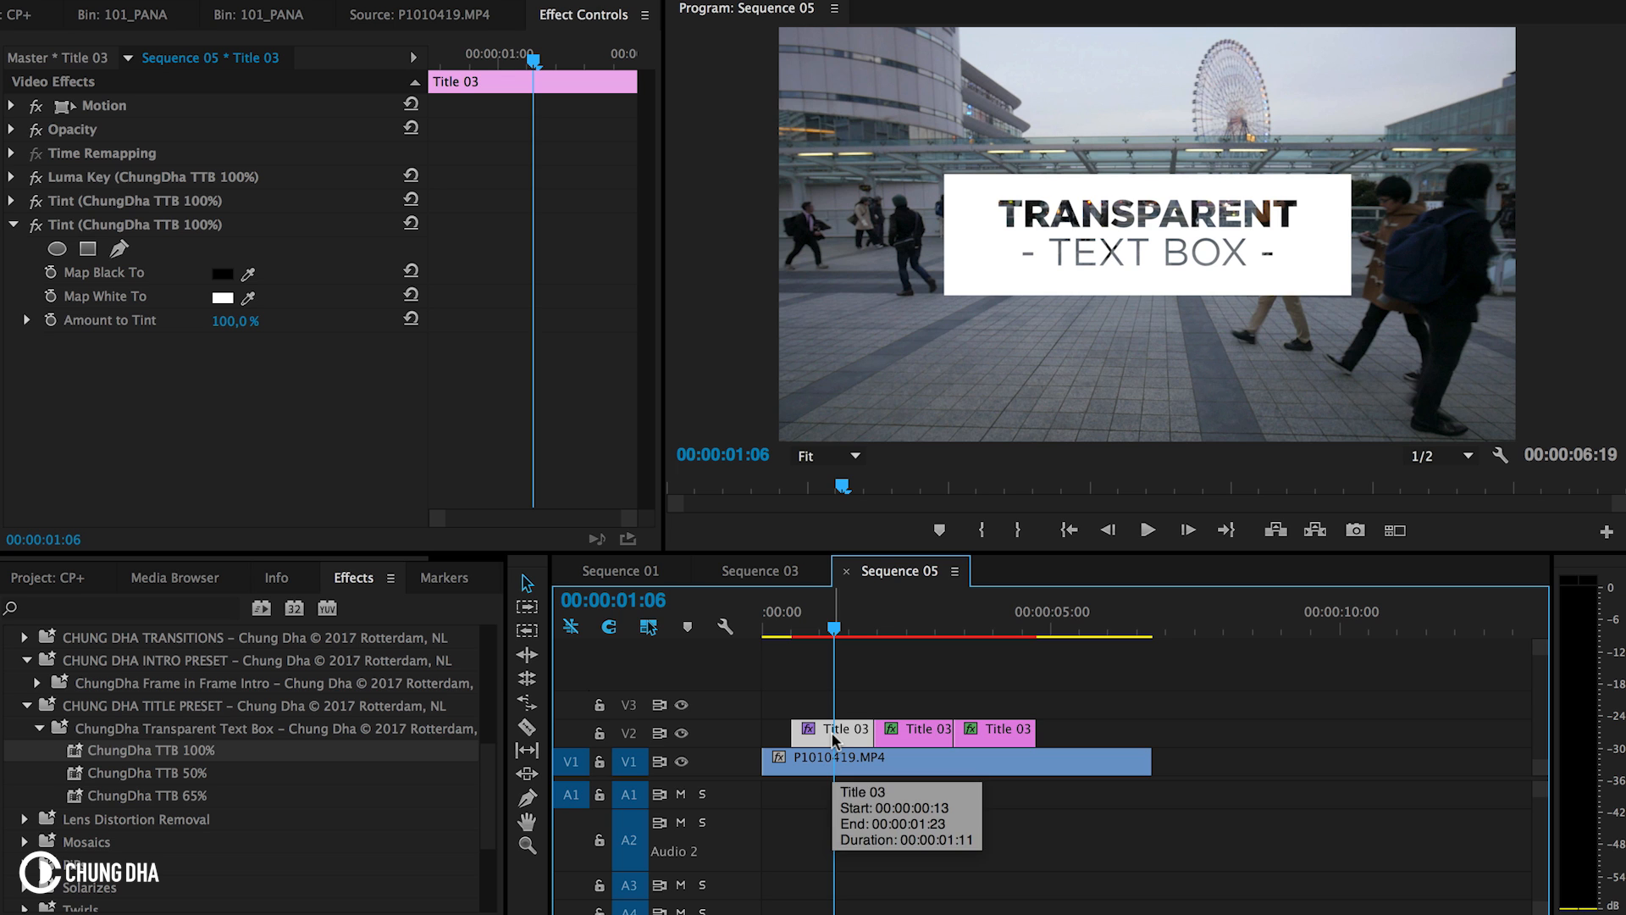
Select the Title 03 Copy 01 clip with its TTB 50% preset and scrub through the sequence.
left_click(996, 730)
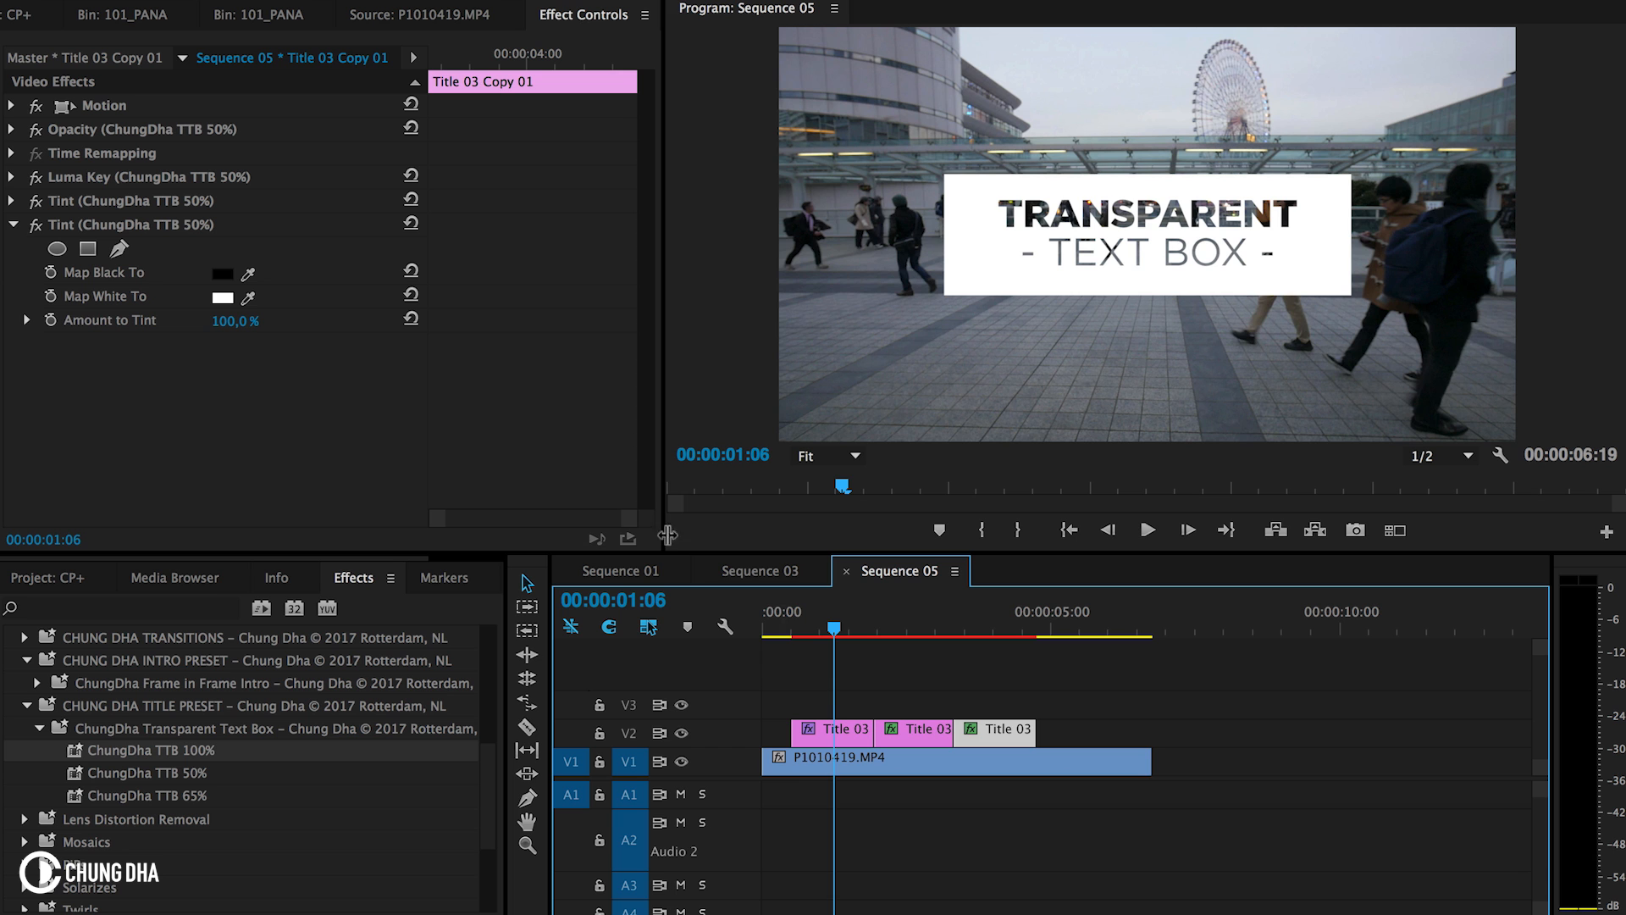
left_click(773, 611)
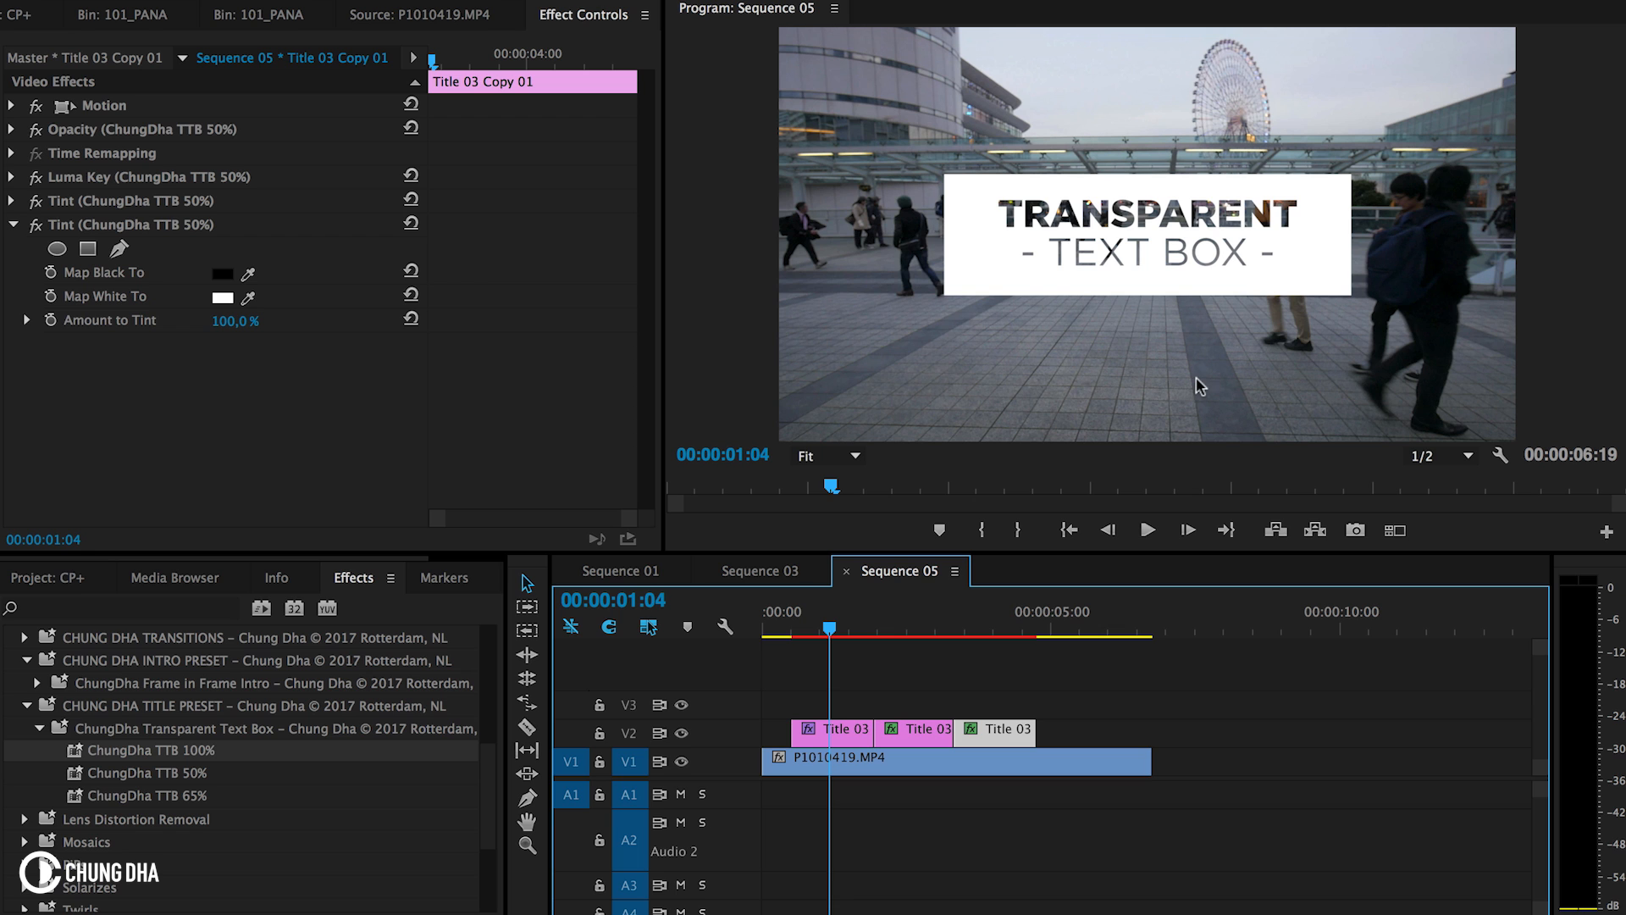
mouse_move(1018, 242)
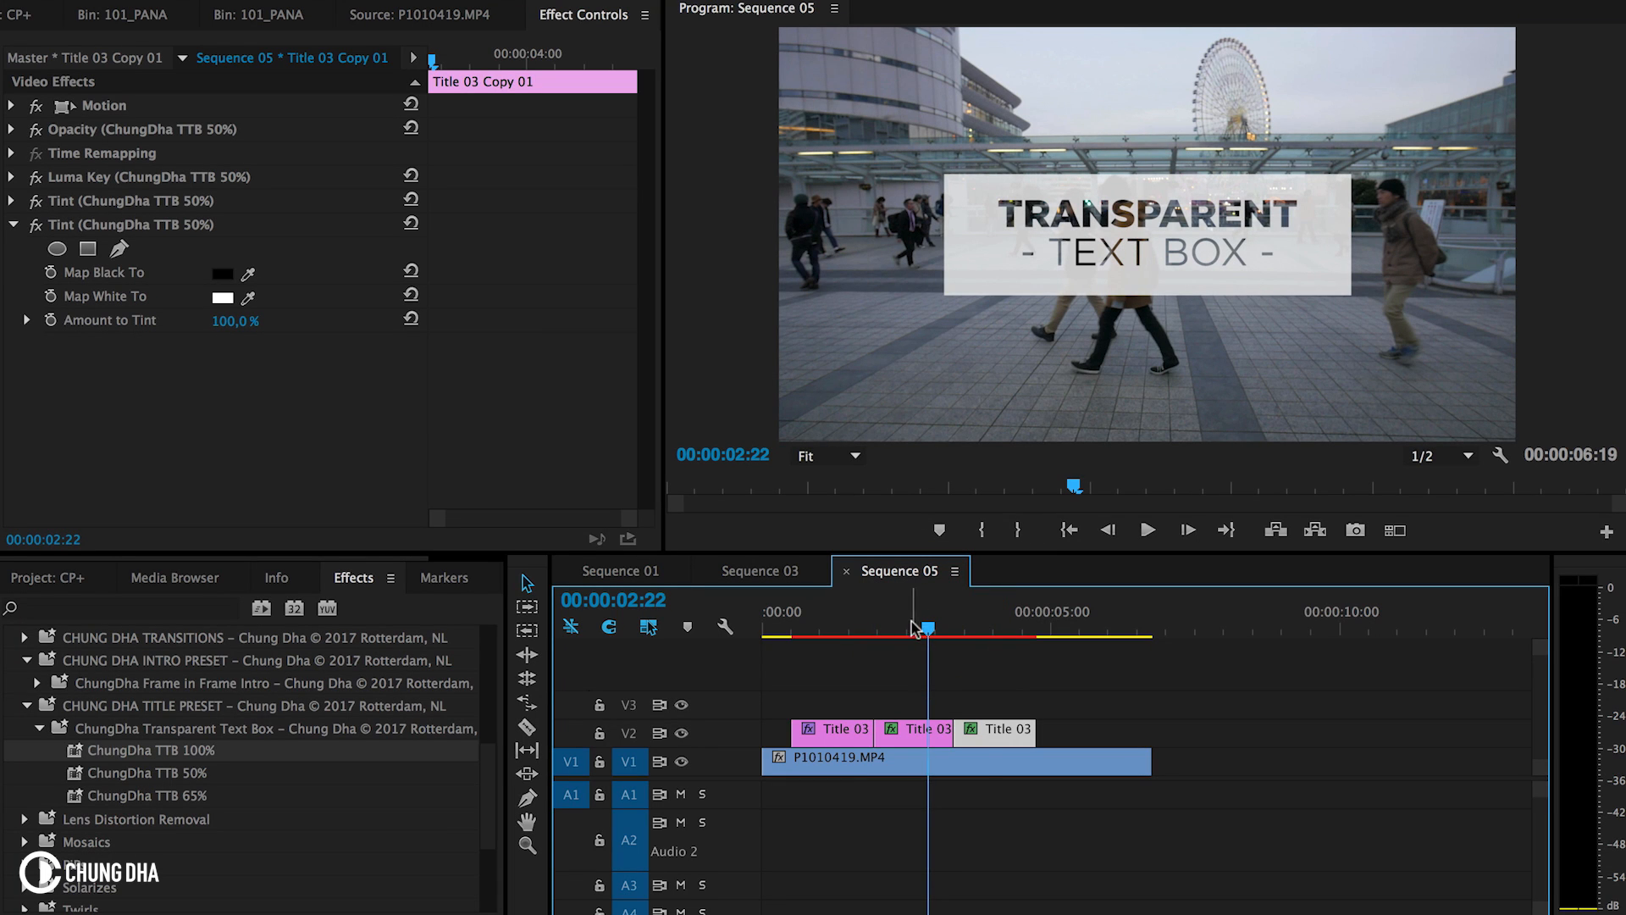
left_click_drag(925, 627, 990, 628)
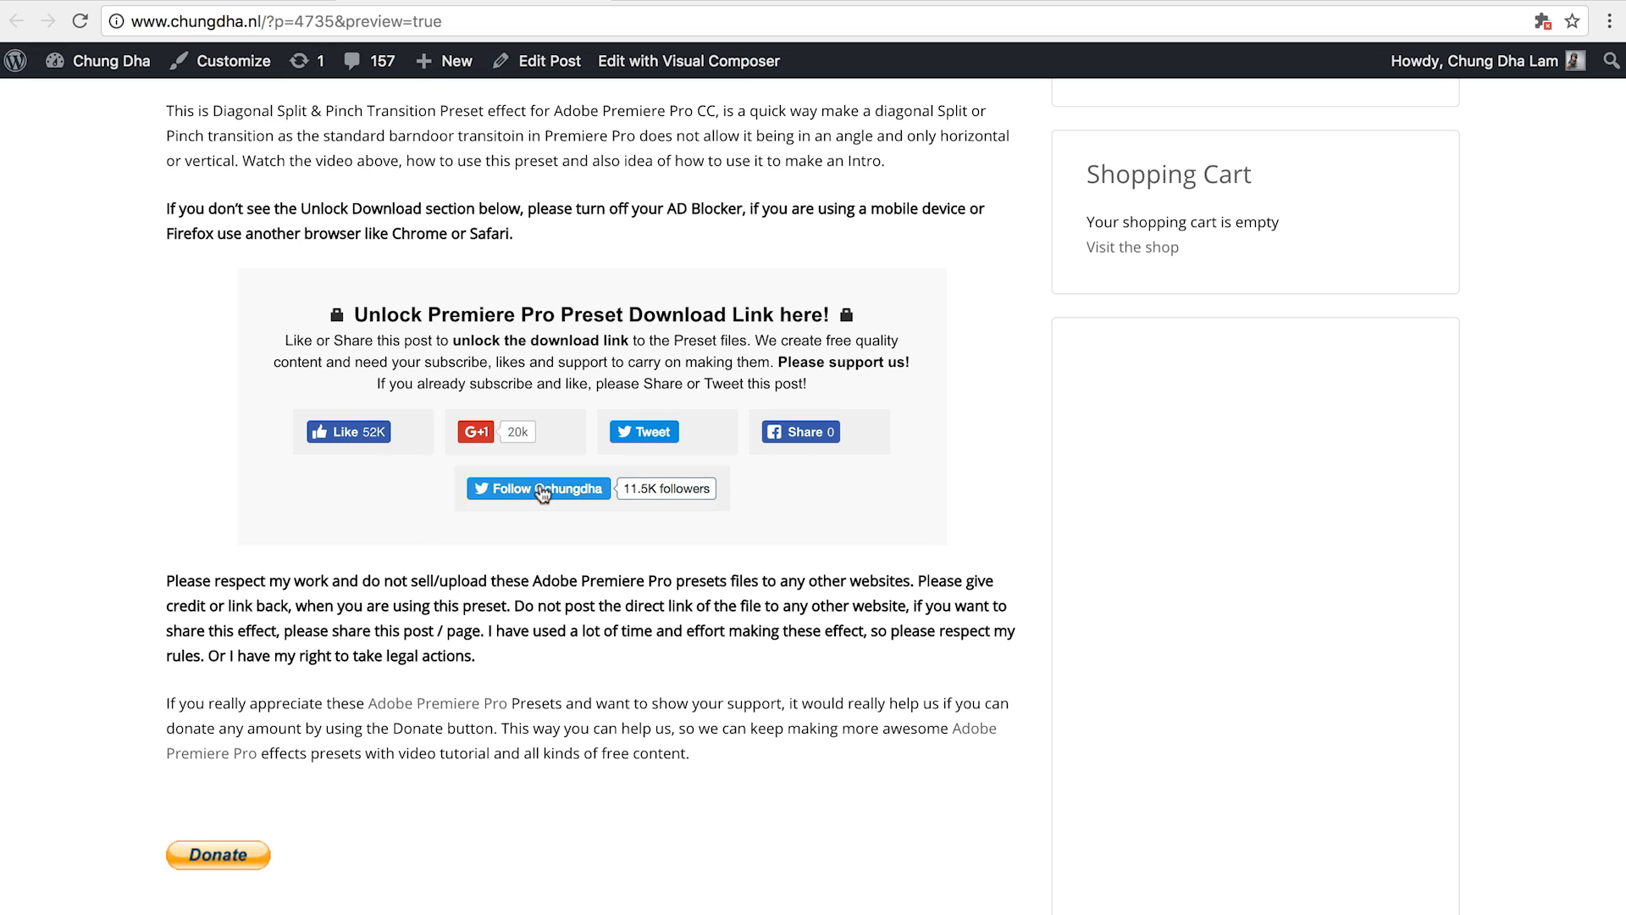
mouse_move(864, 368)
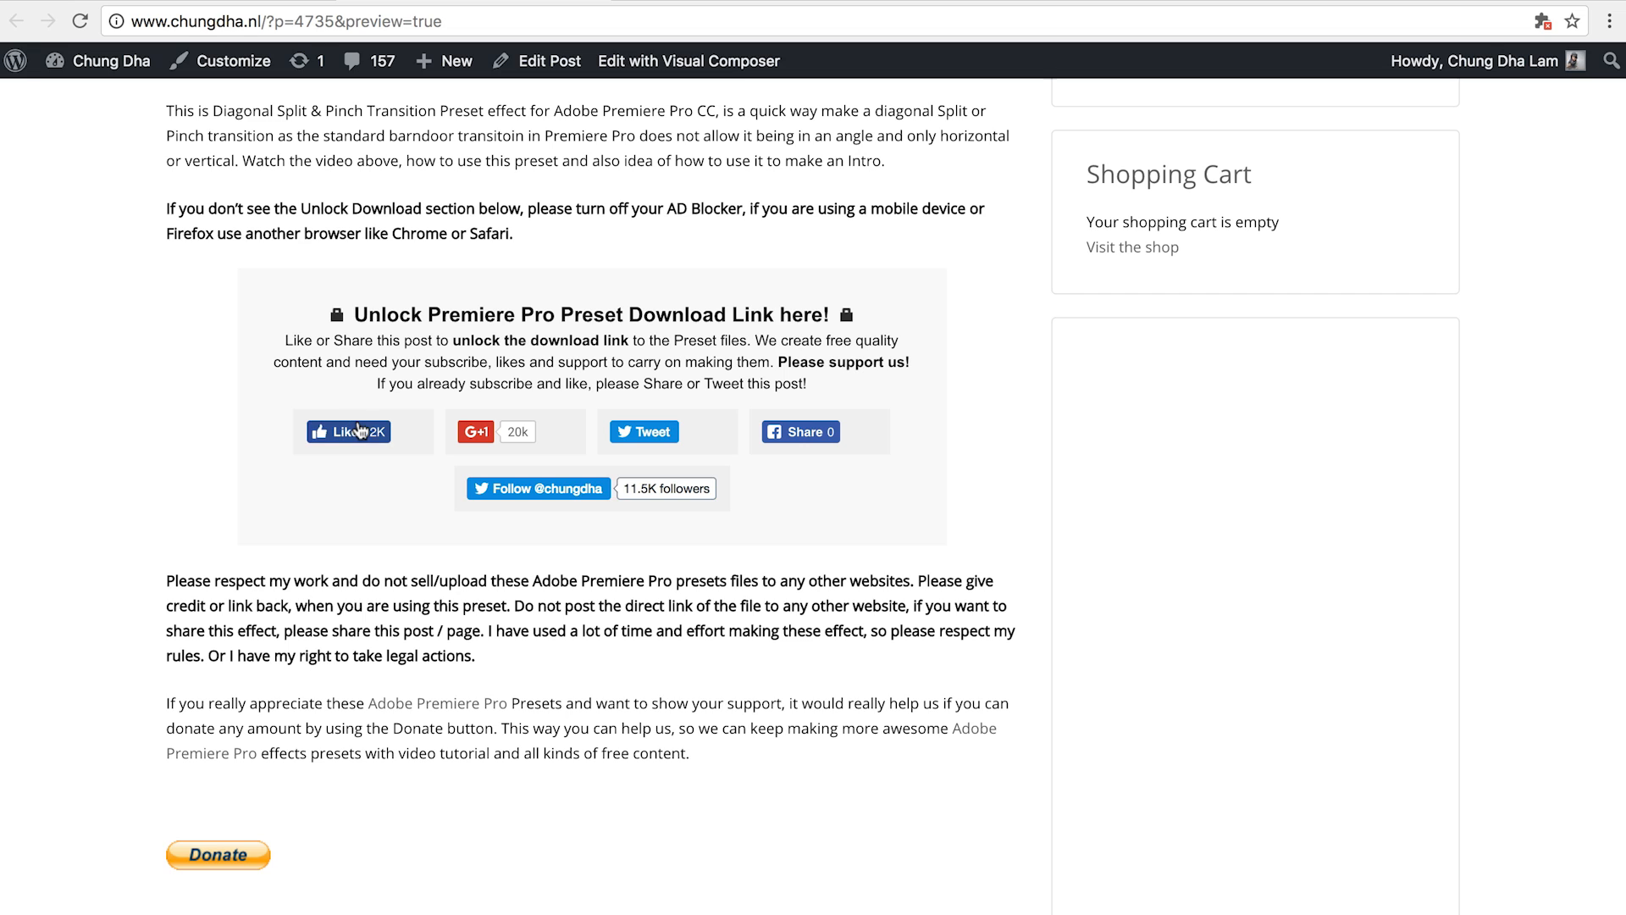
mouse_move(347, 430)
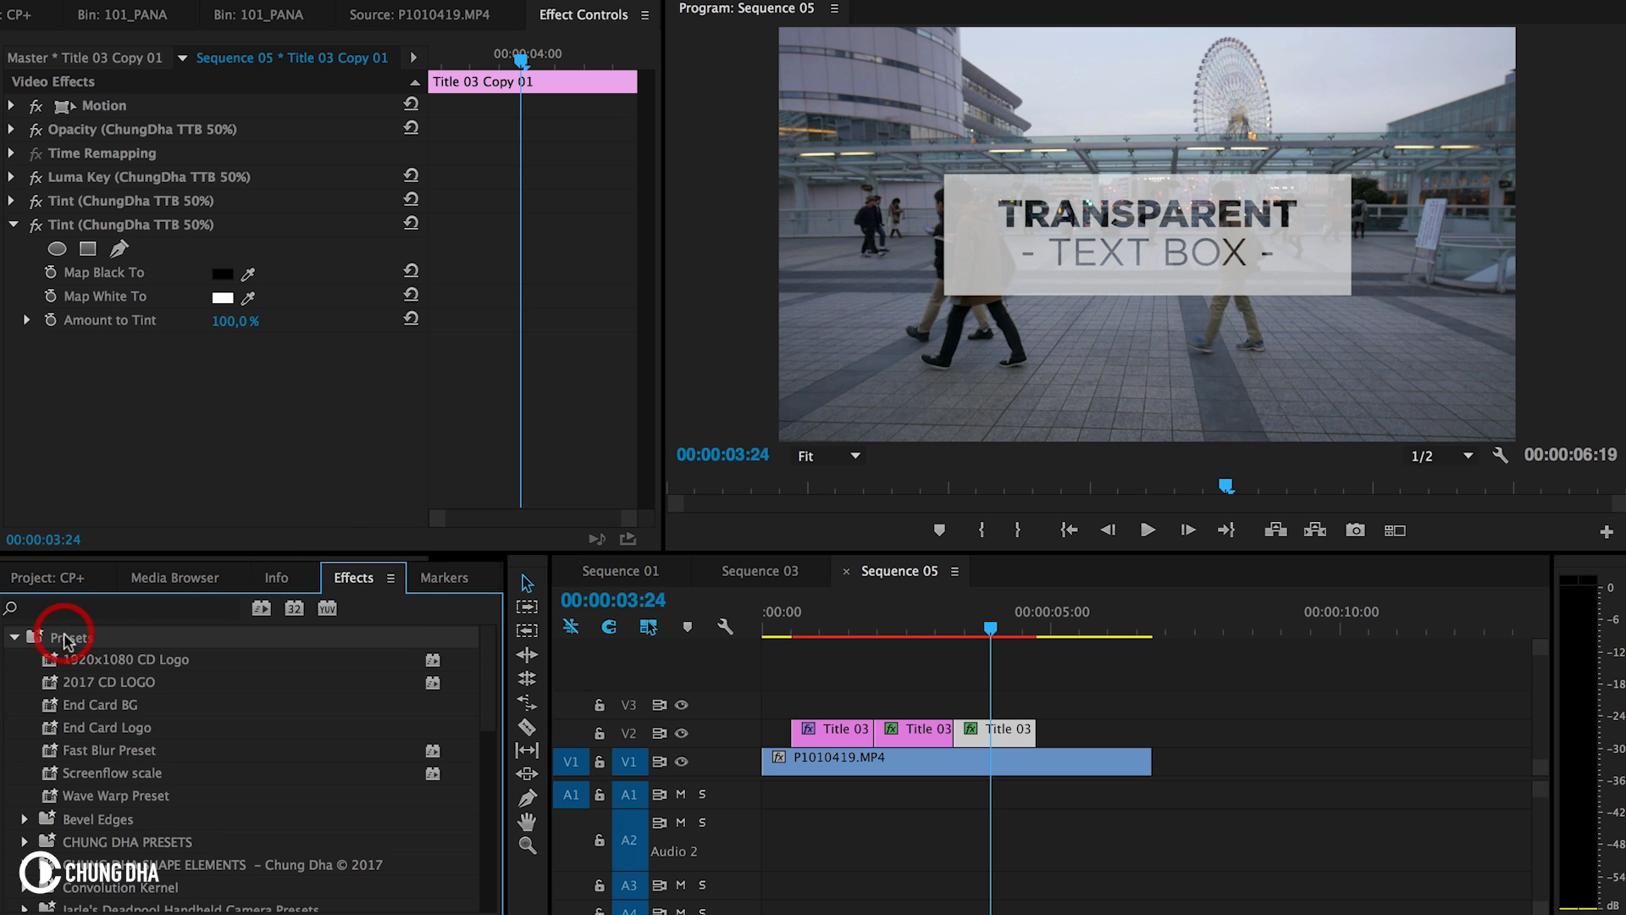
Import ChungDha_TTB.prfpset into the Presets bin.
right_click(66, 637)
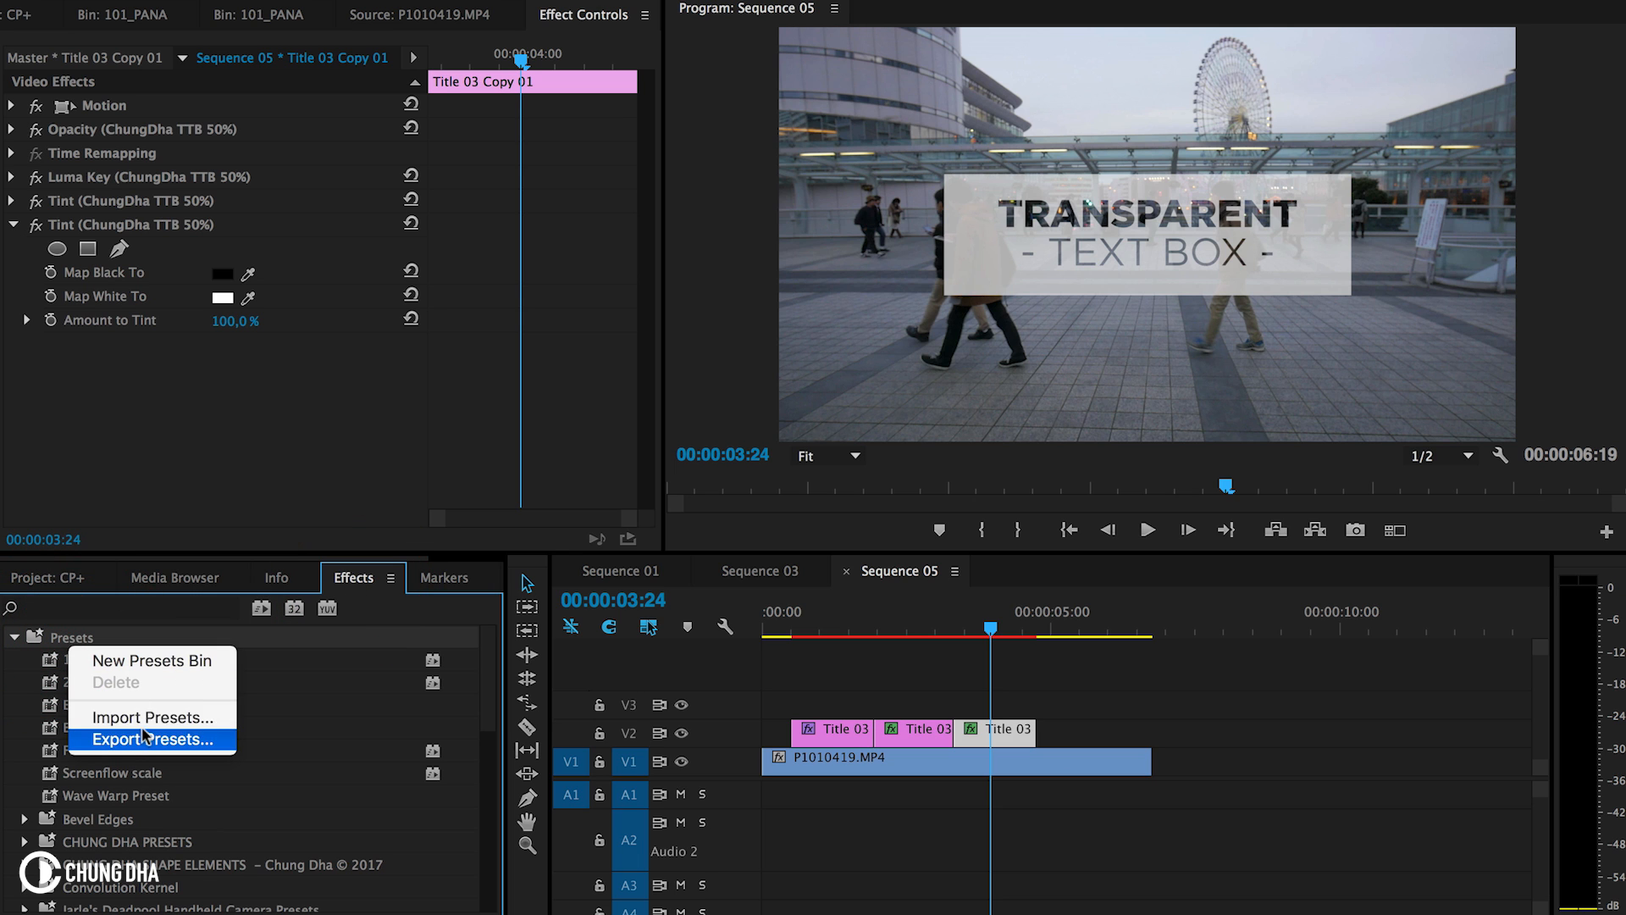
left_click(156, 717)
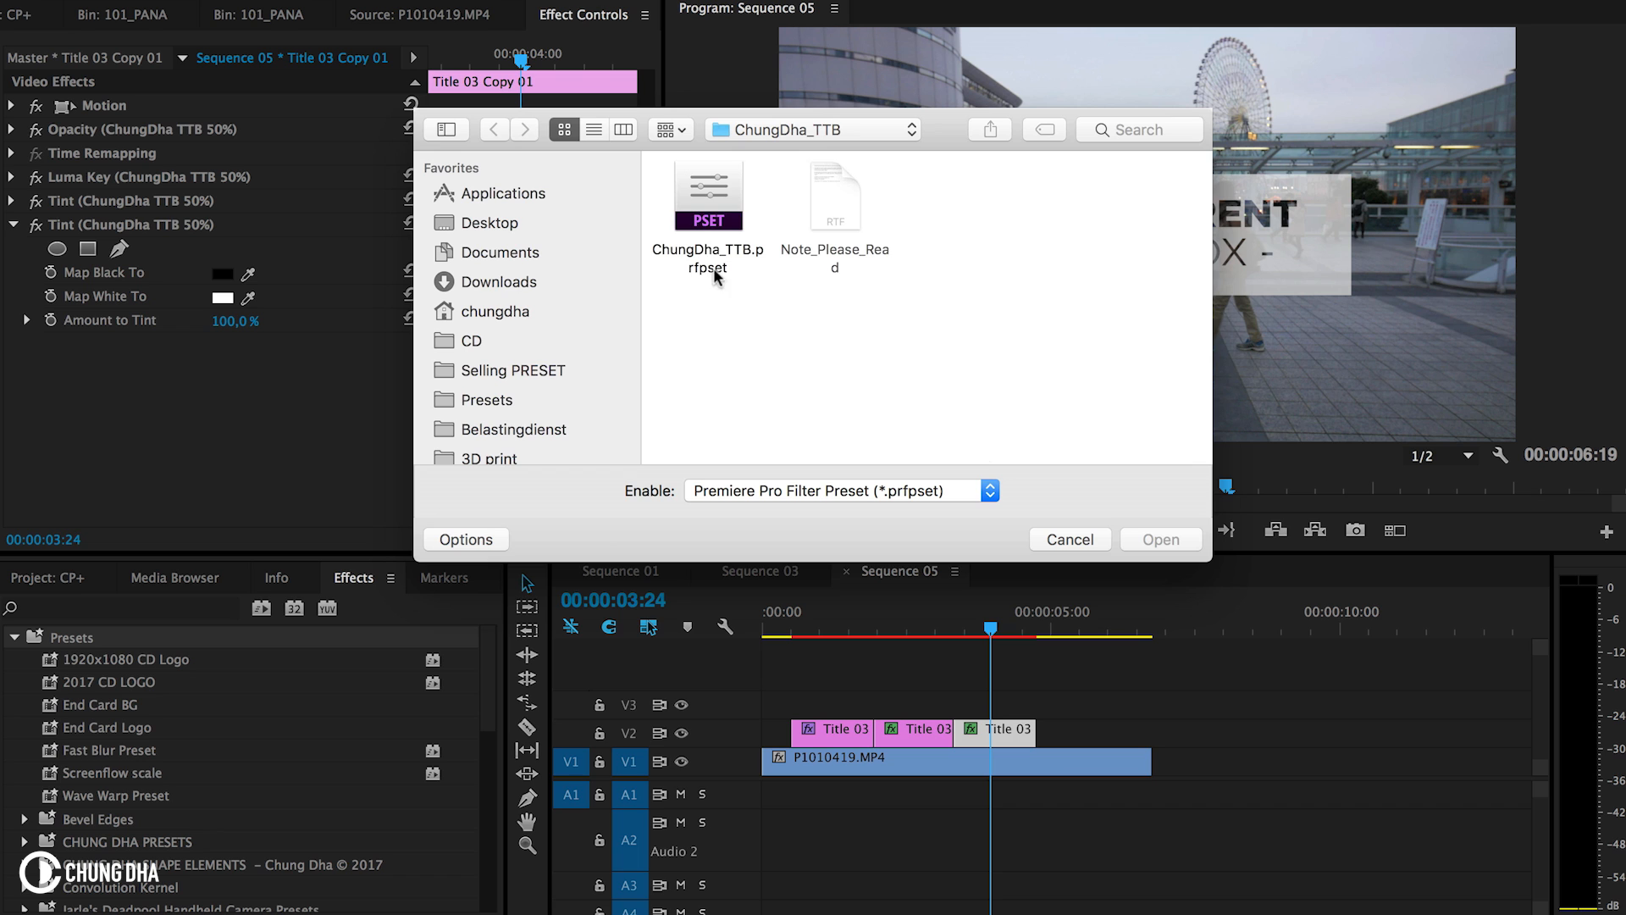
left_click(709, 196)
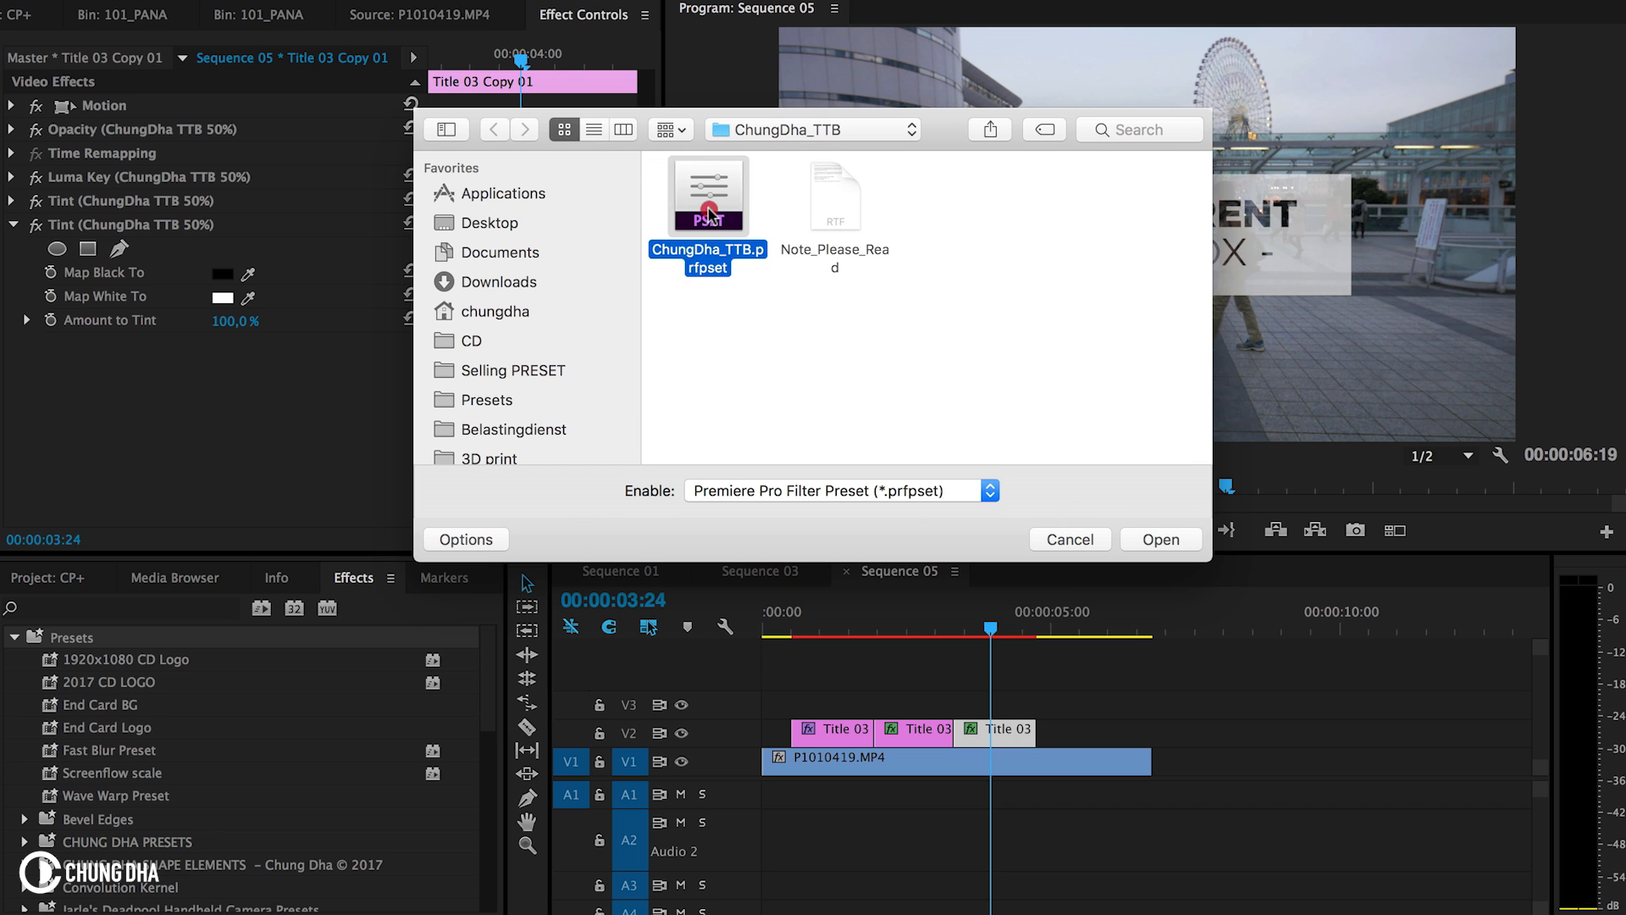
left_click(1160, 540)
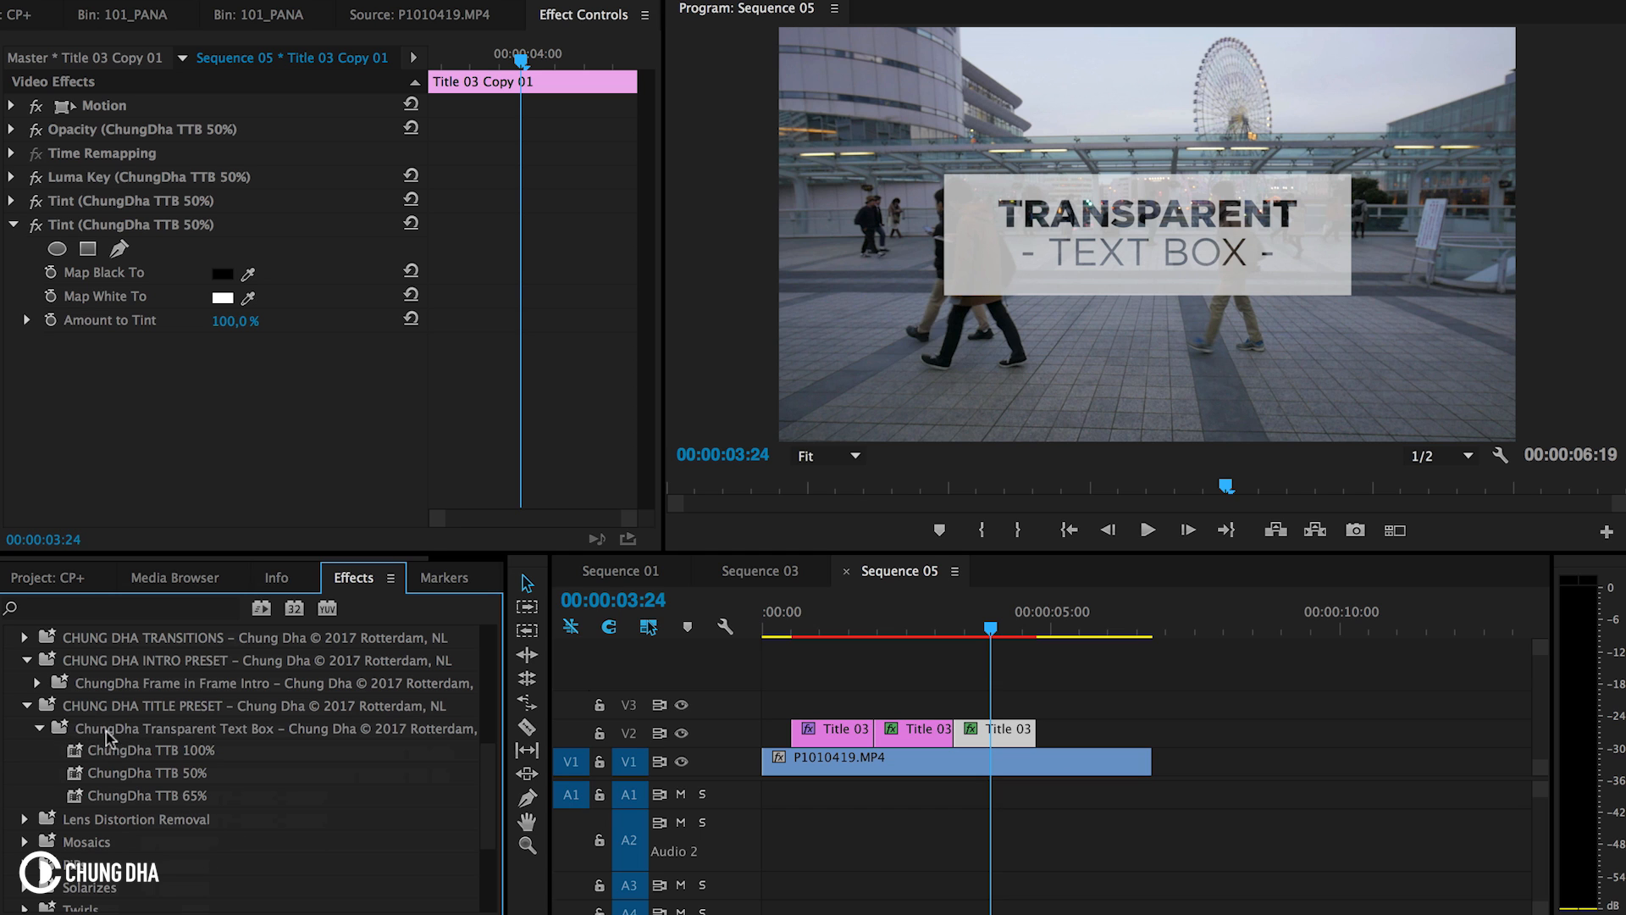
mouse_move(258, 744)
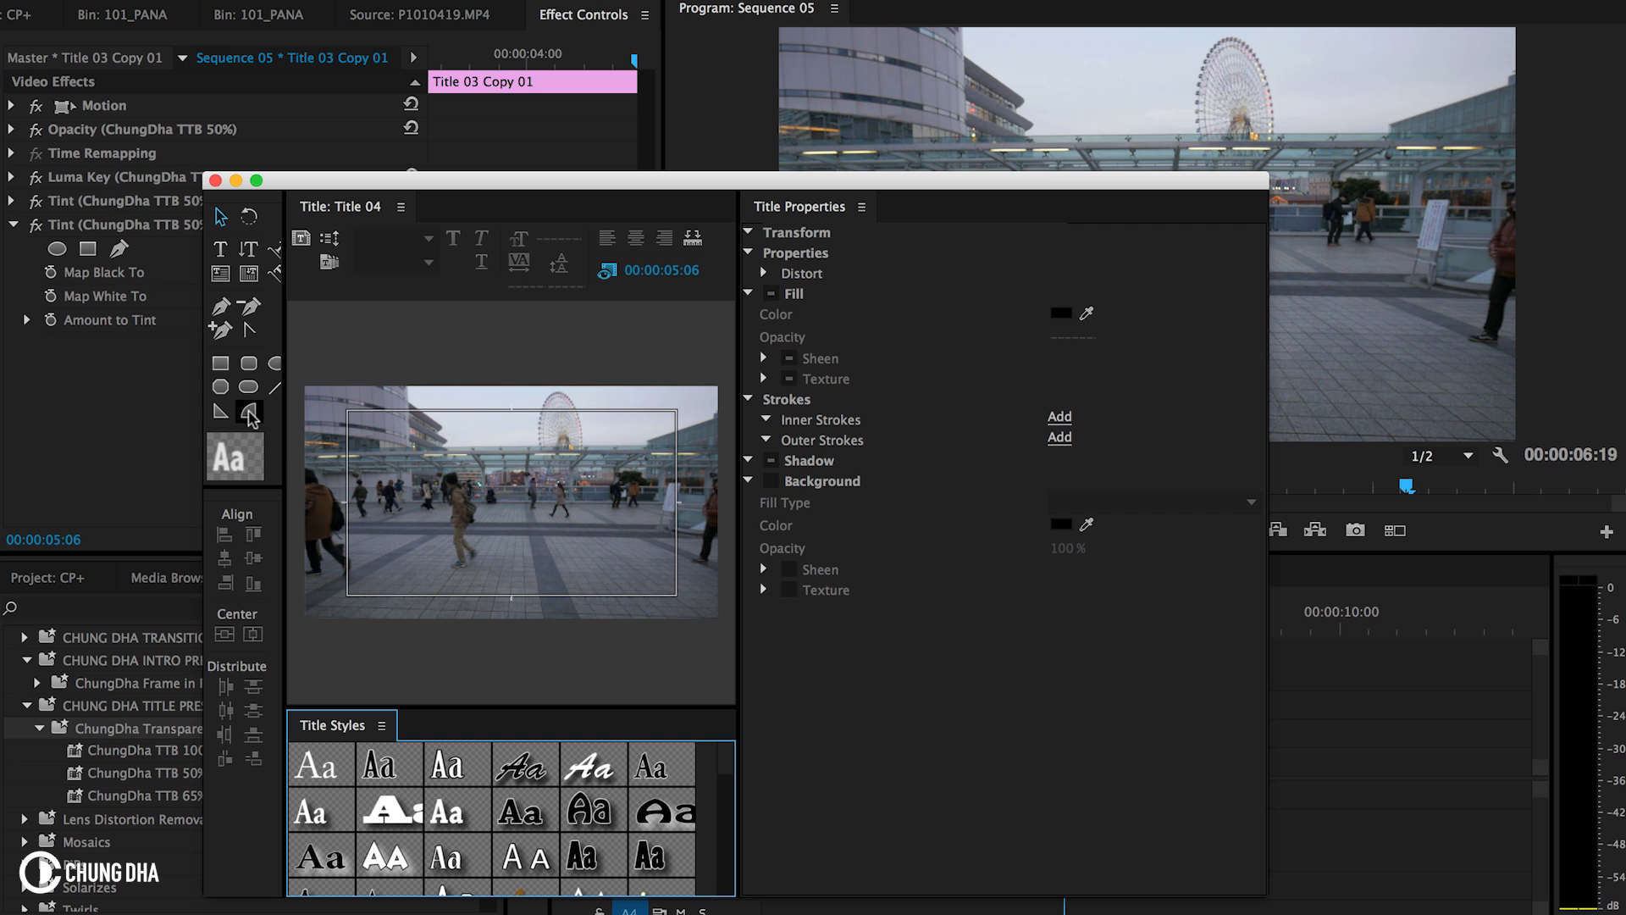
Draw a wide white-filled rectangle in Title 04 and centre it horizontally and vertically.
left_click(220, 364)
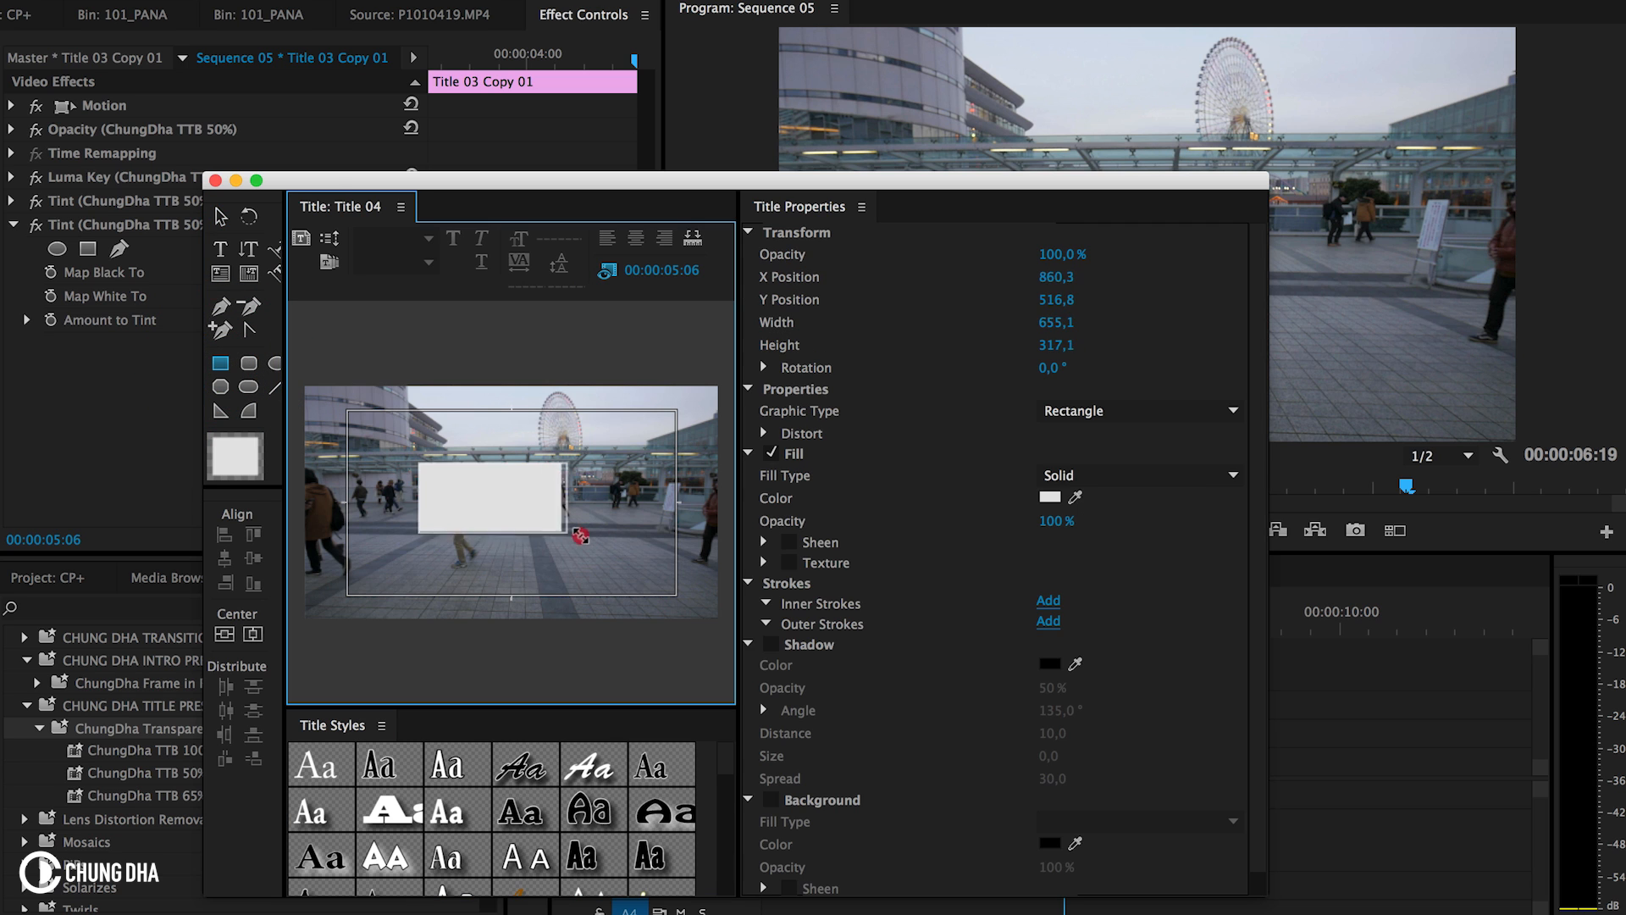
left_click_drag(581, 534, 643, 534)
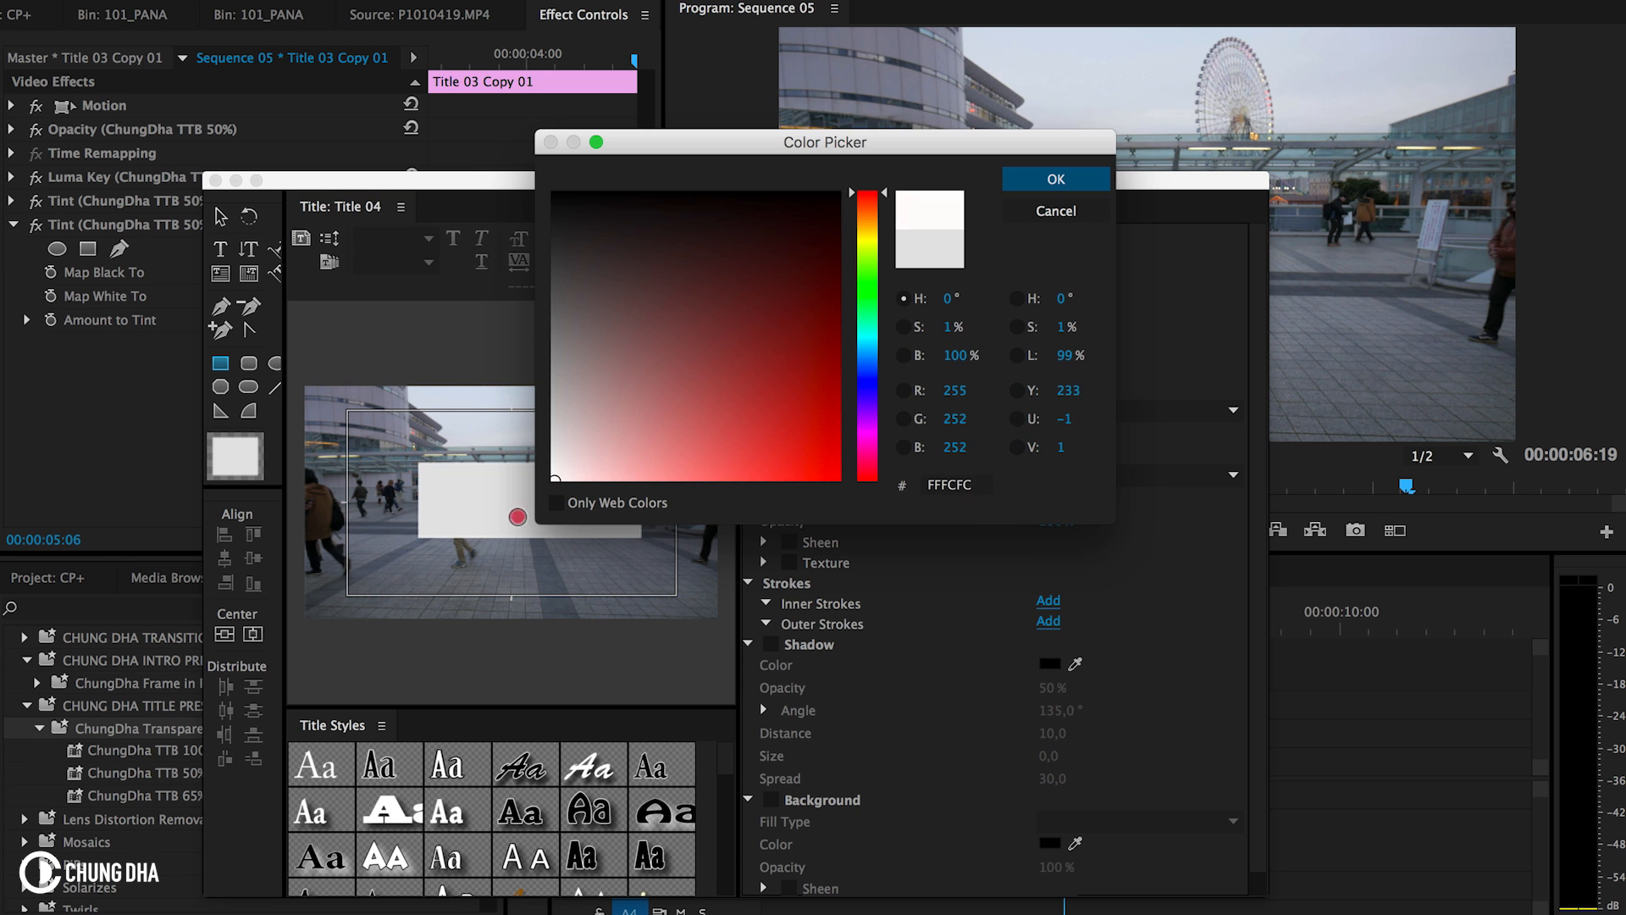
left_click(1054, 179)
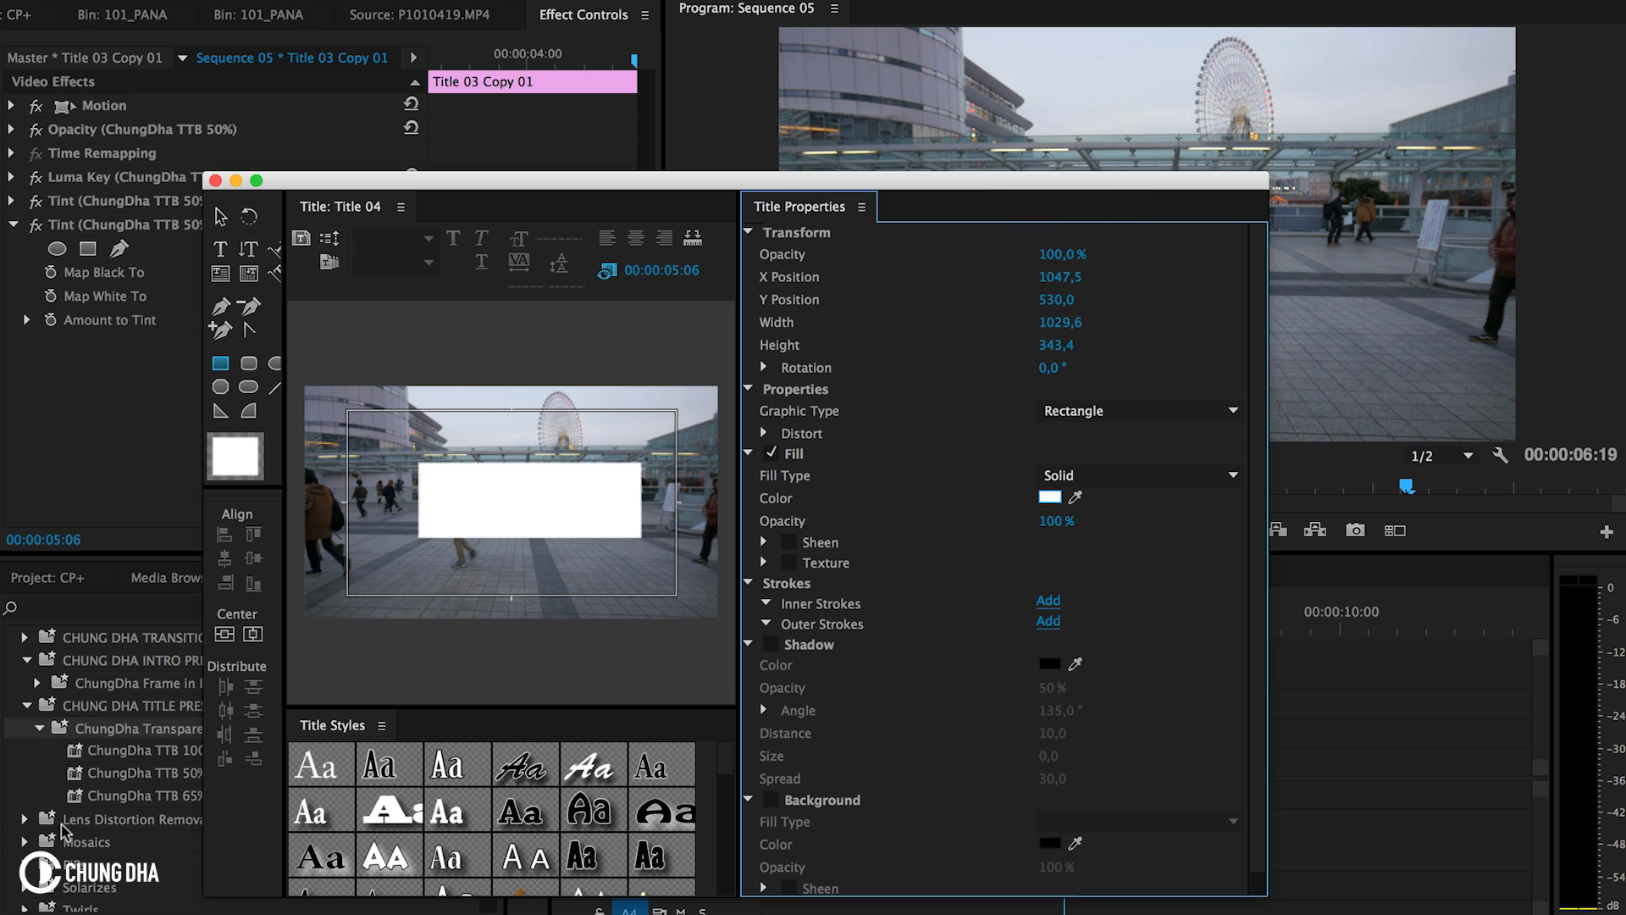
left_click(253, 634)
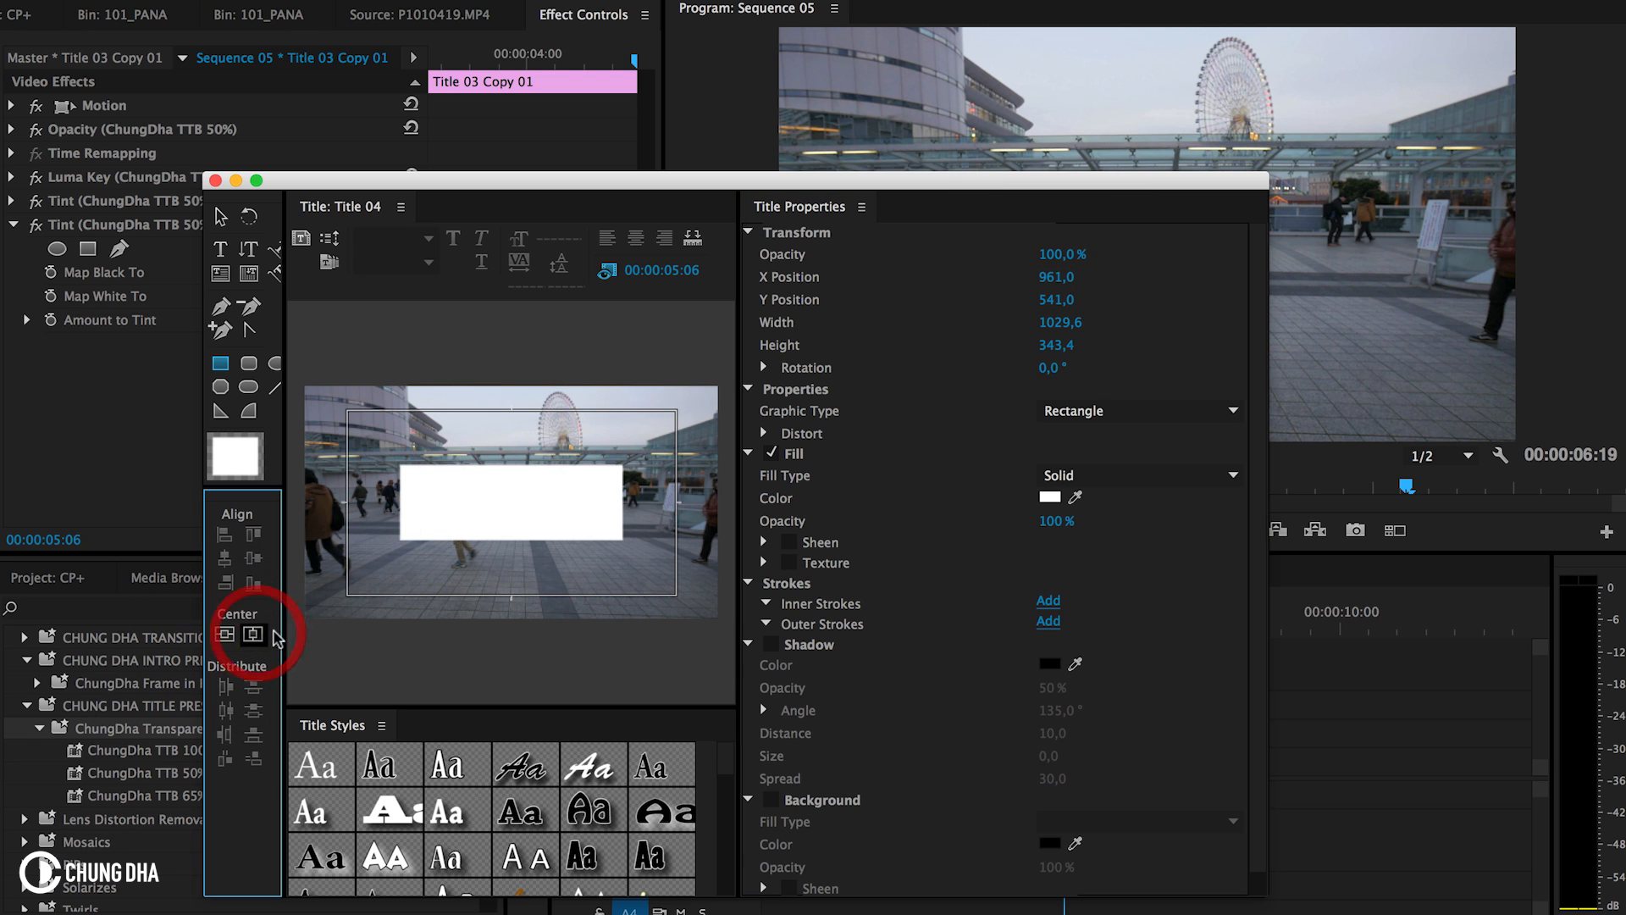
left_click(254, 634)
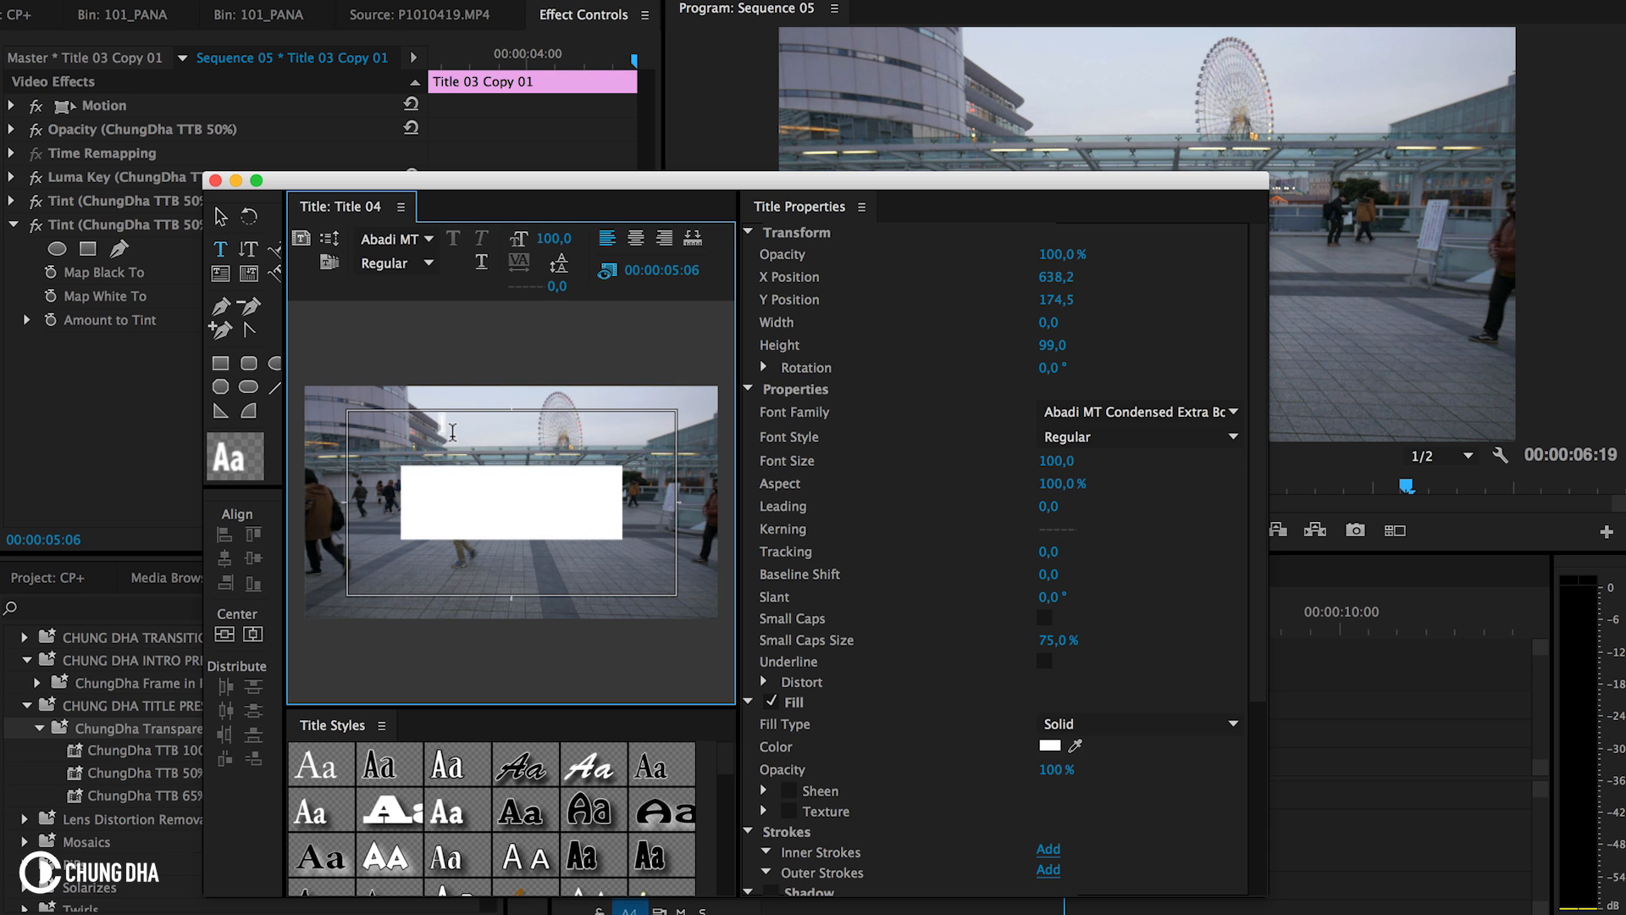
Type 'Transparent Text box', centre it, colour it black, and close the title editor.
type("Transparent")
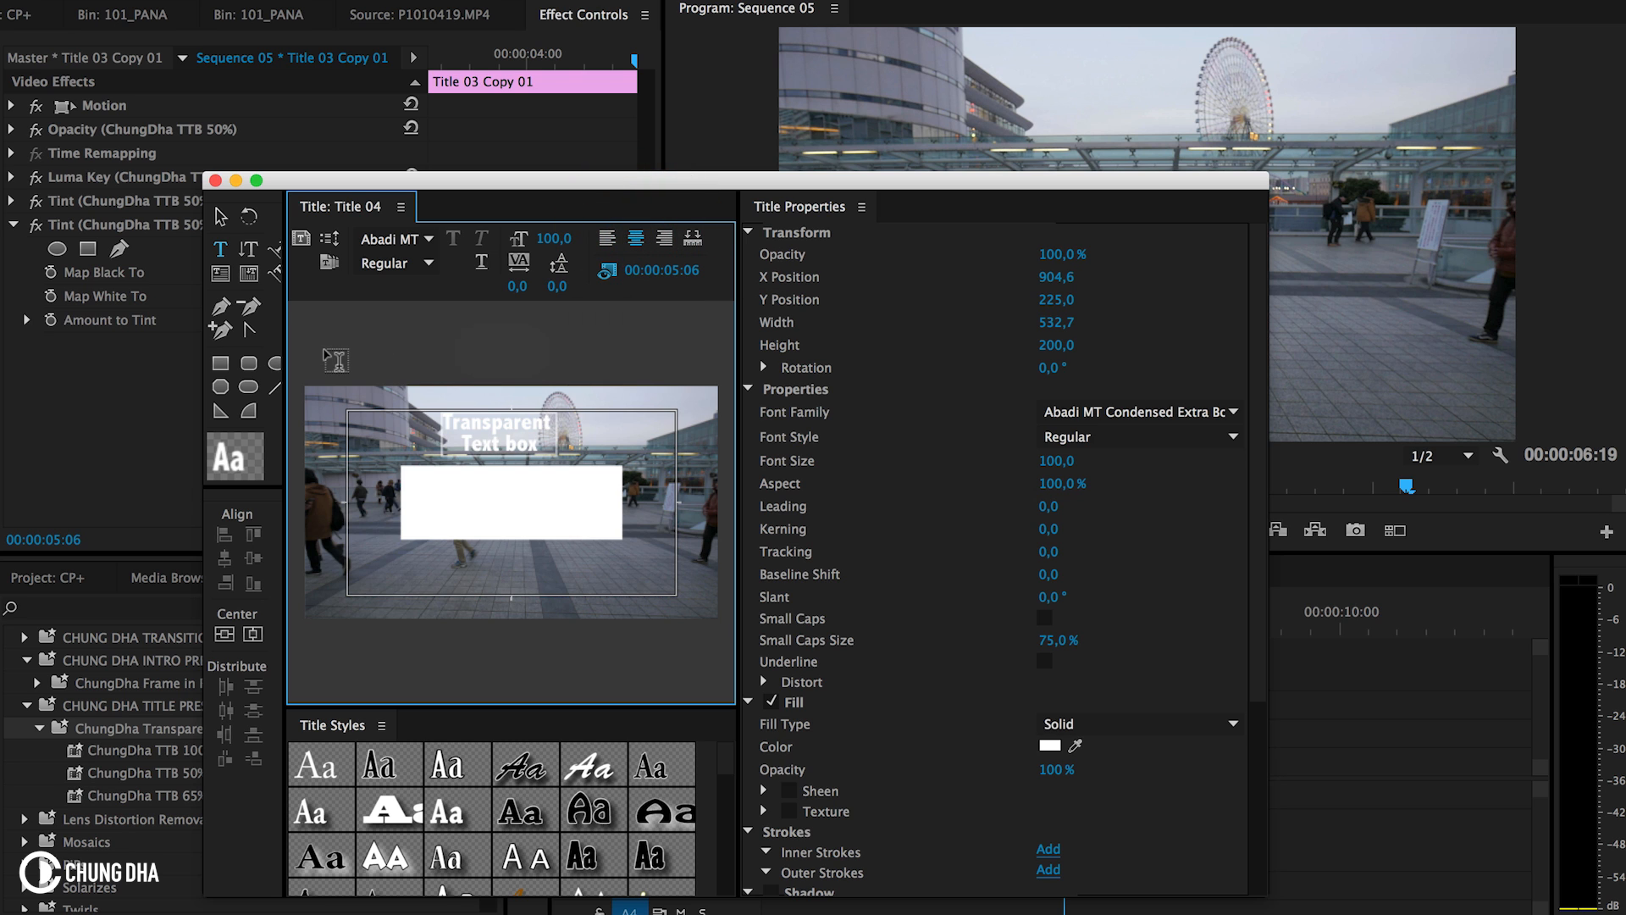
left_click(224, 636)
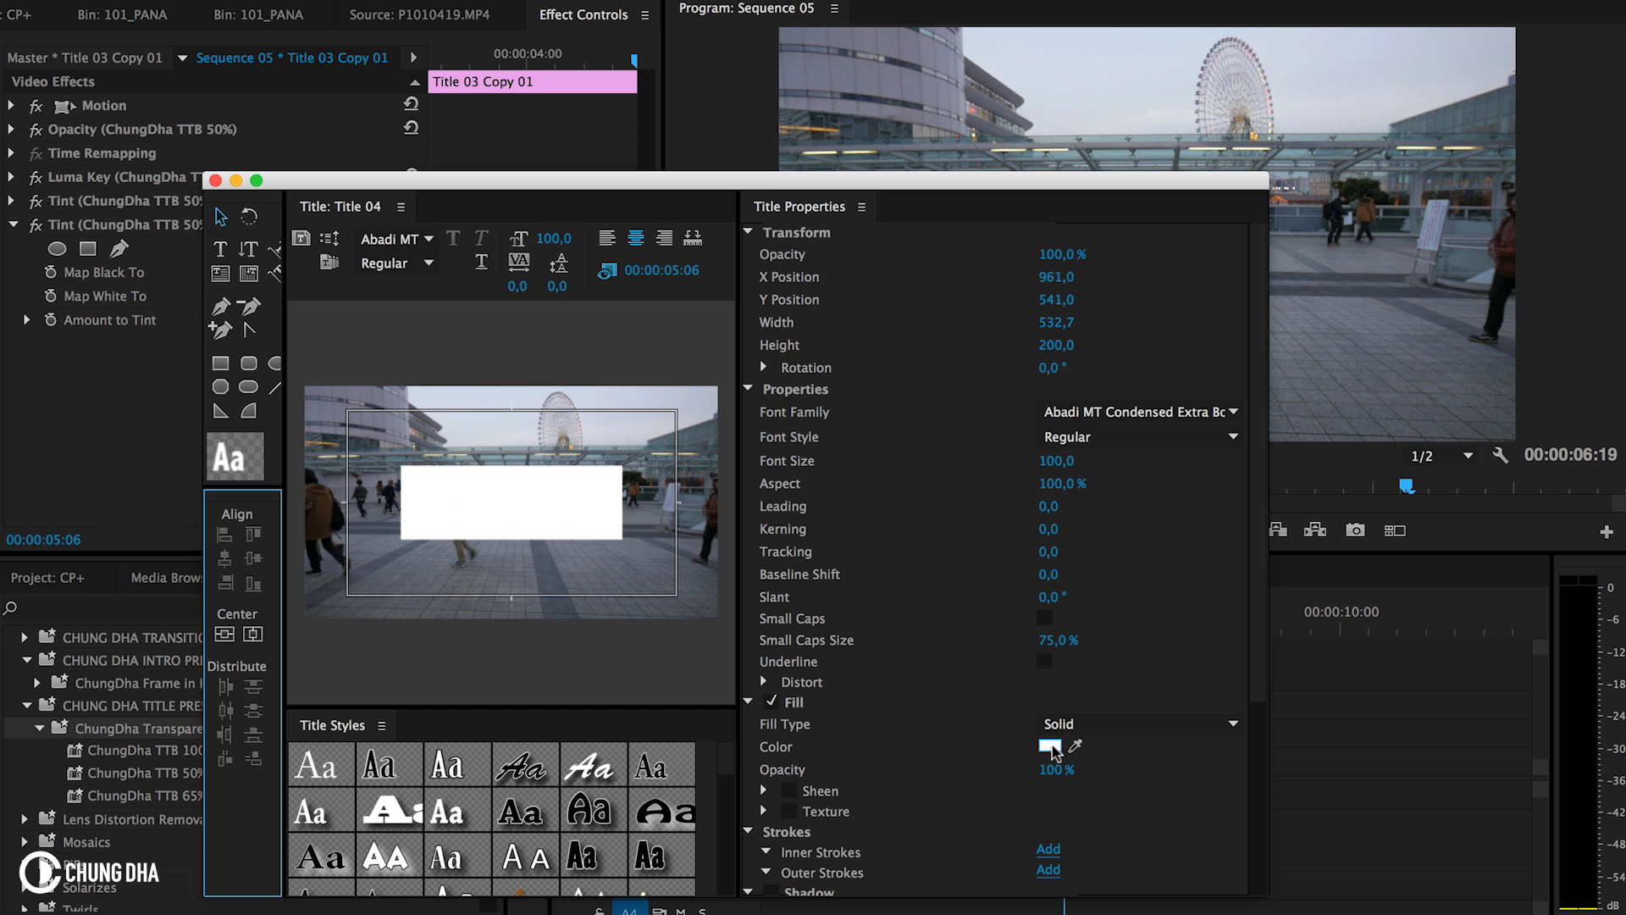
left_click(1048, 746)
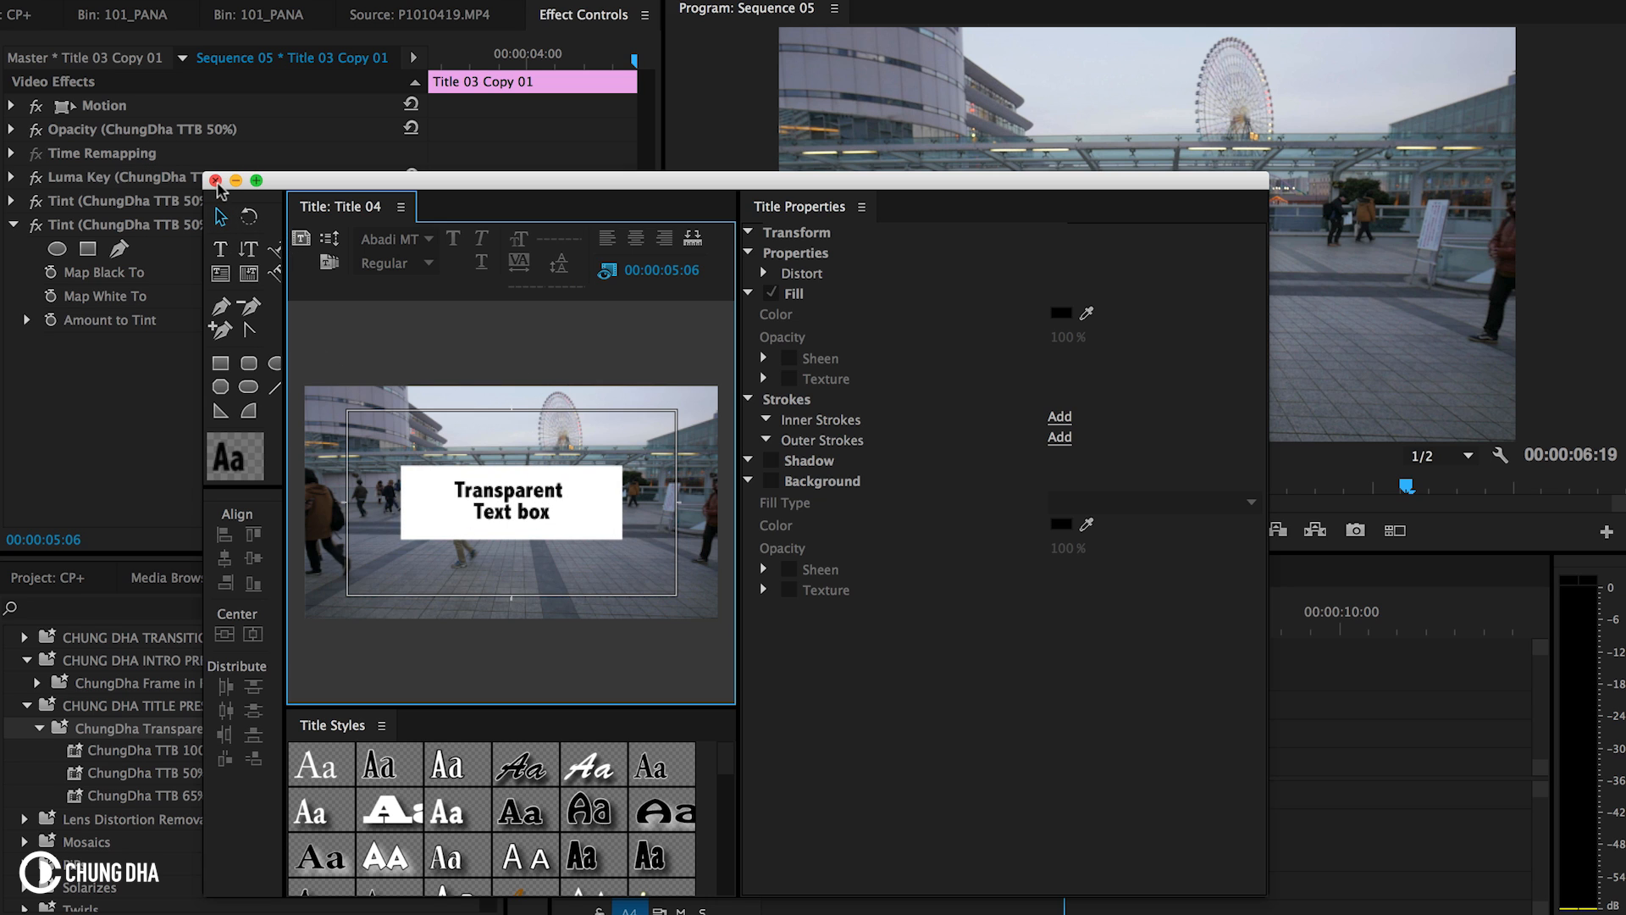
left_click(214, 181)
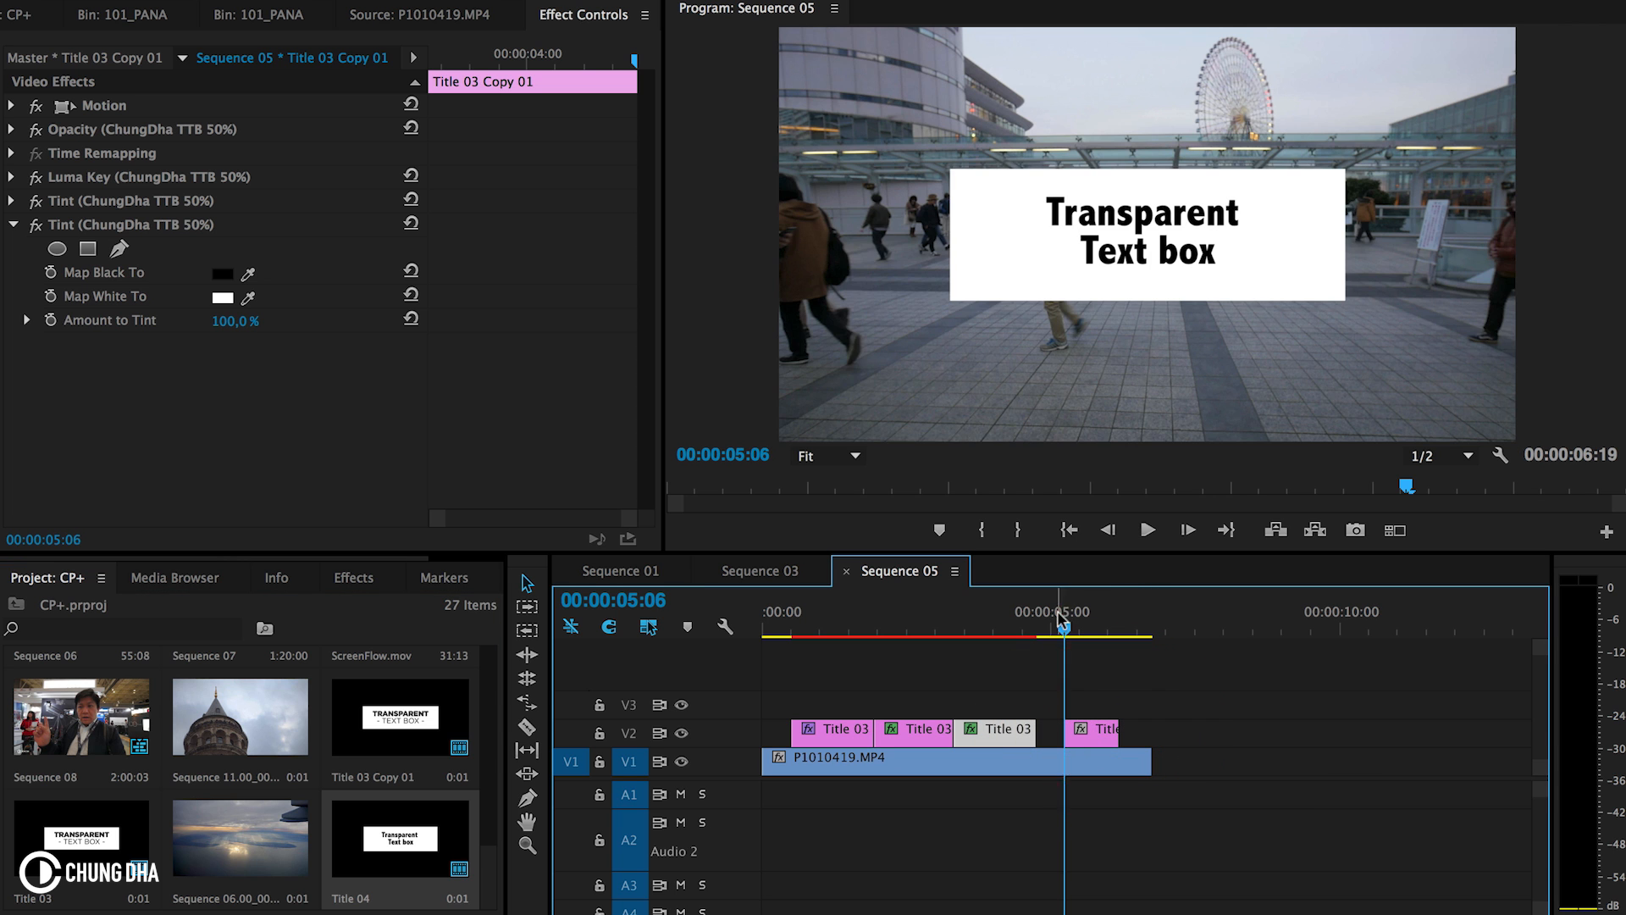
Apply the ChungDha TTB 100% preset to the Title 04 clip.
left_click(354, 576)
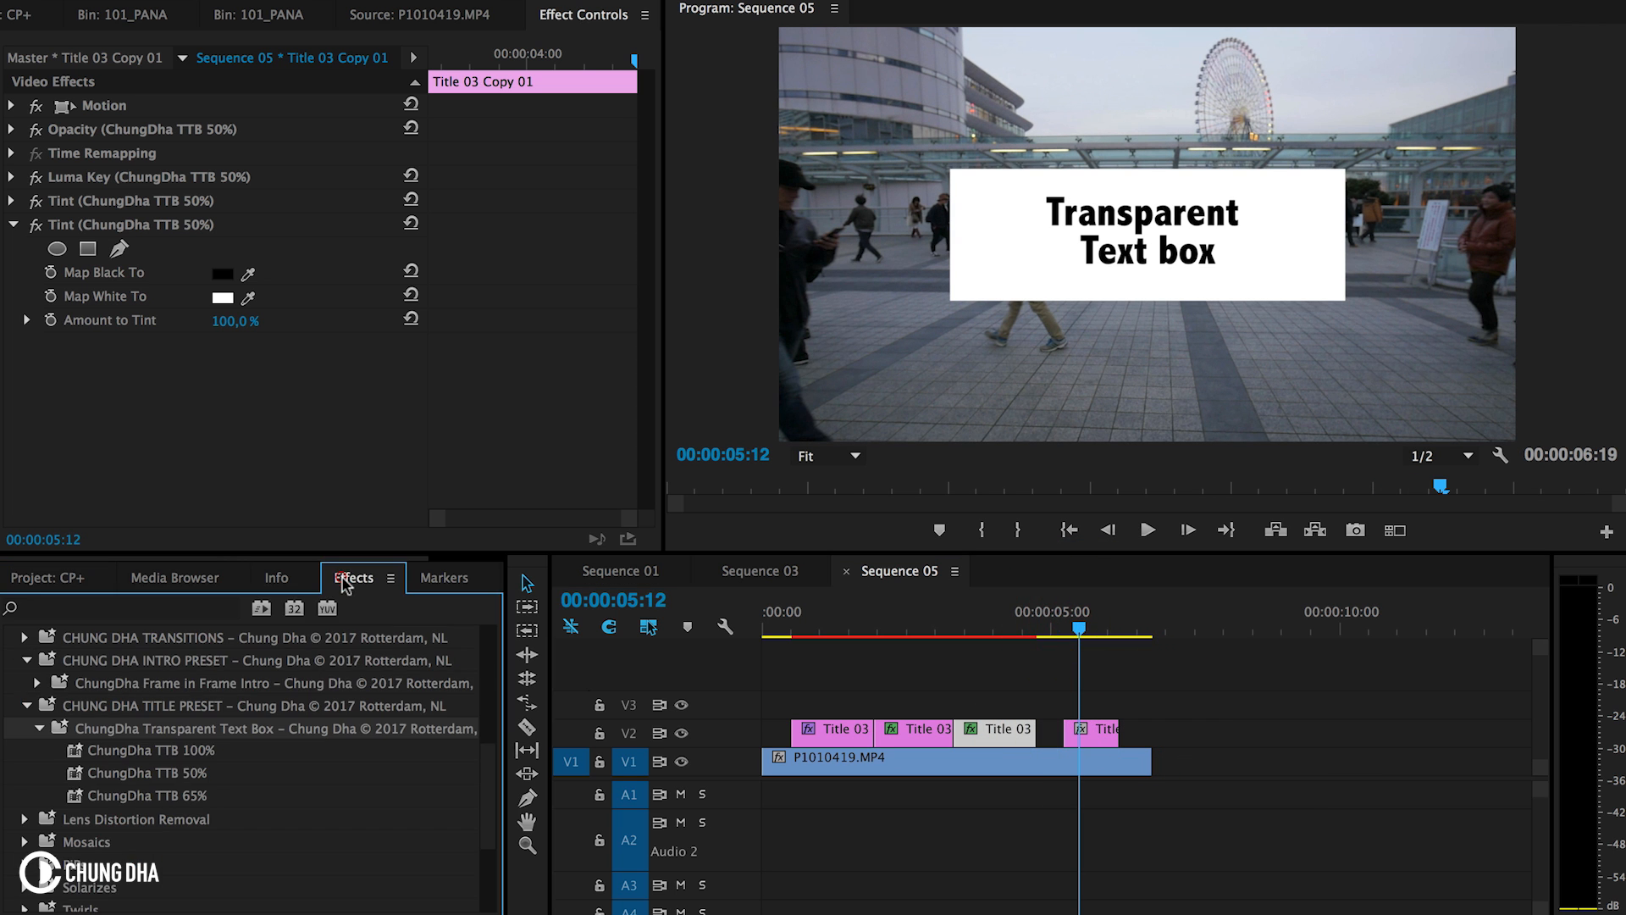
mouse_move(133, 796)
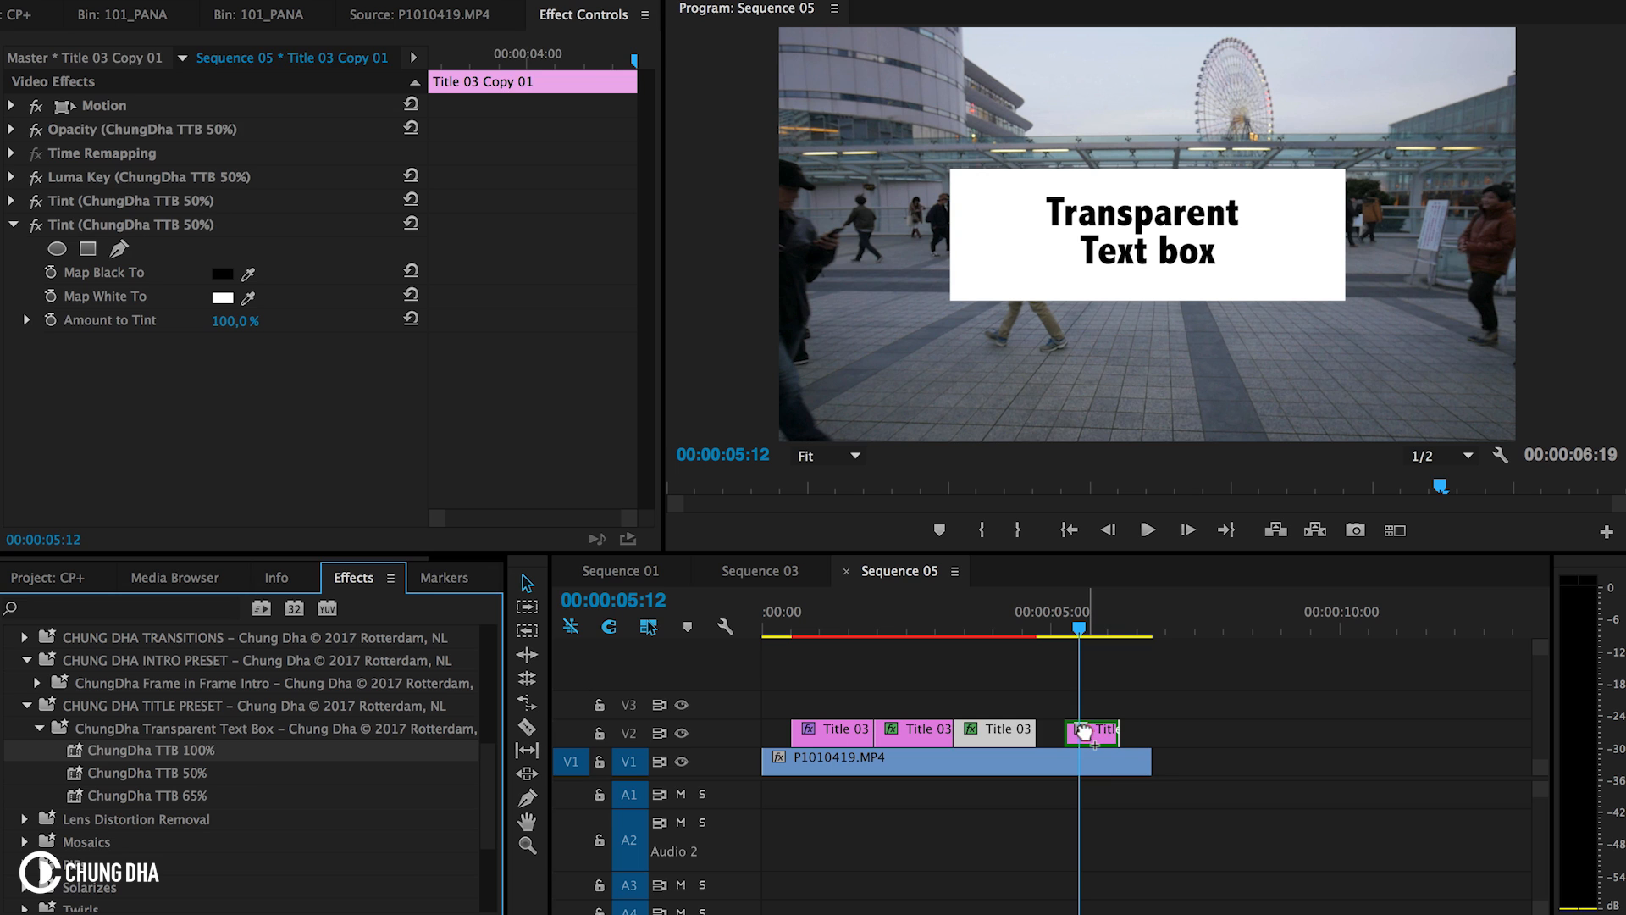
left_click(1090, 732)
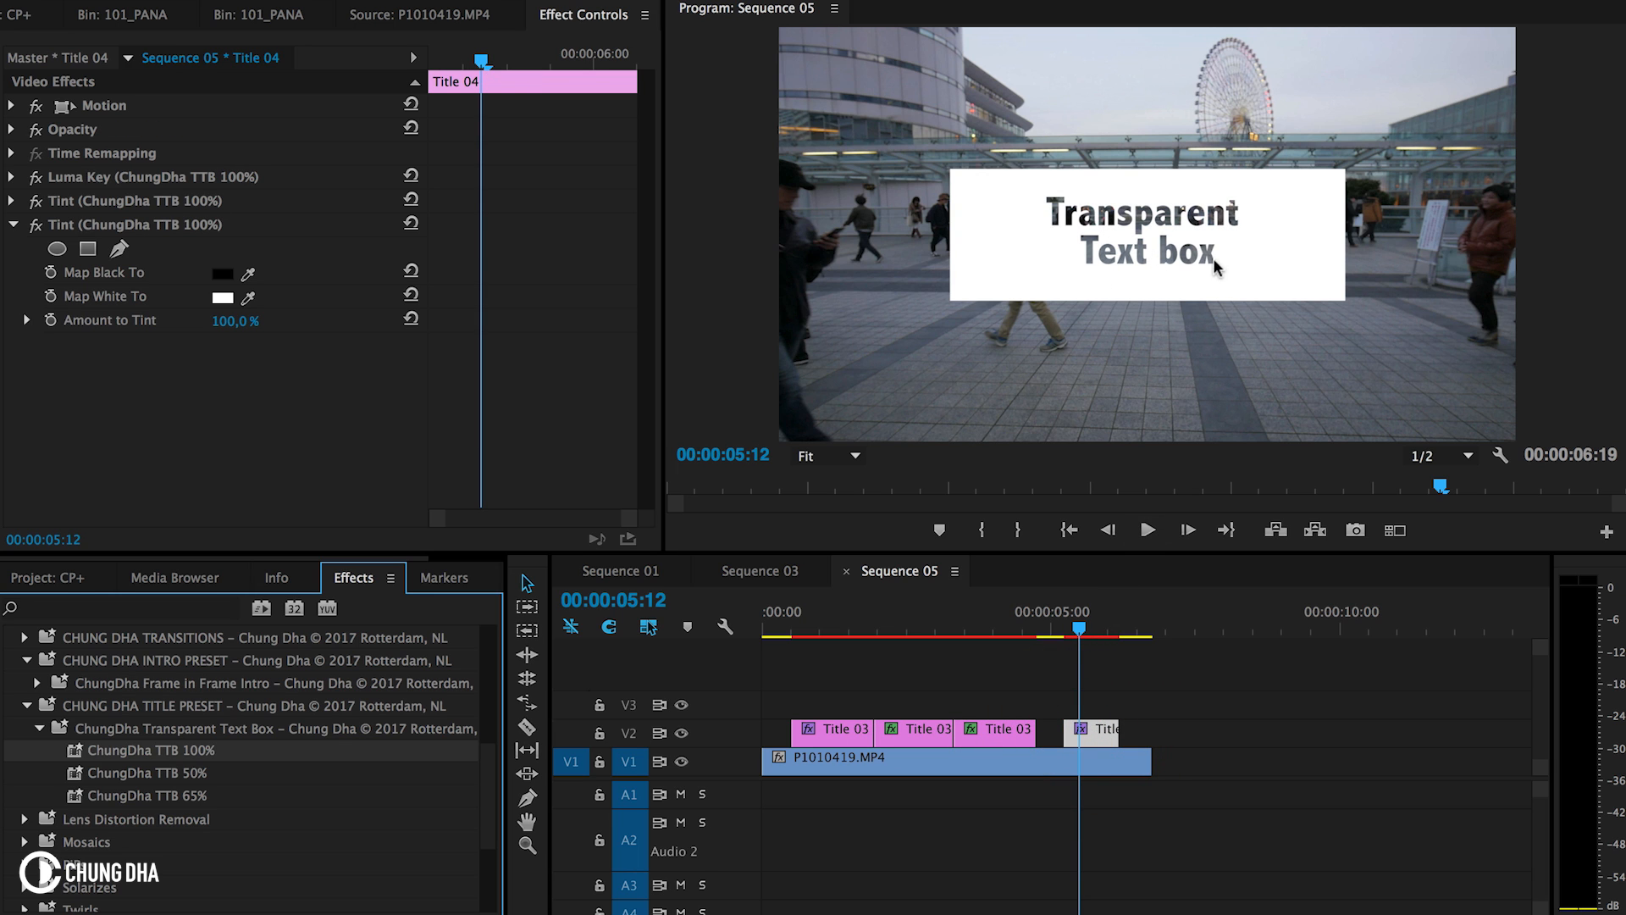
mouse_move(1126, 156)
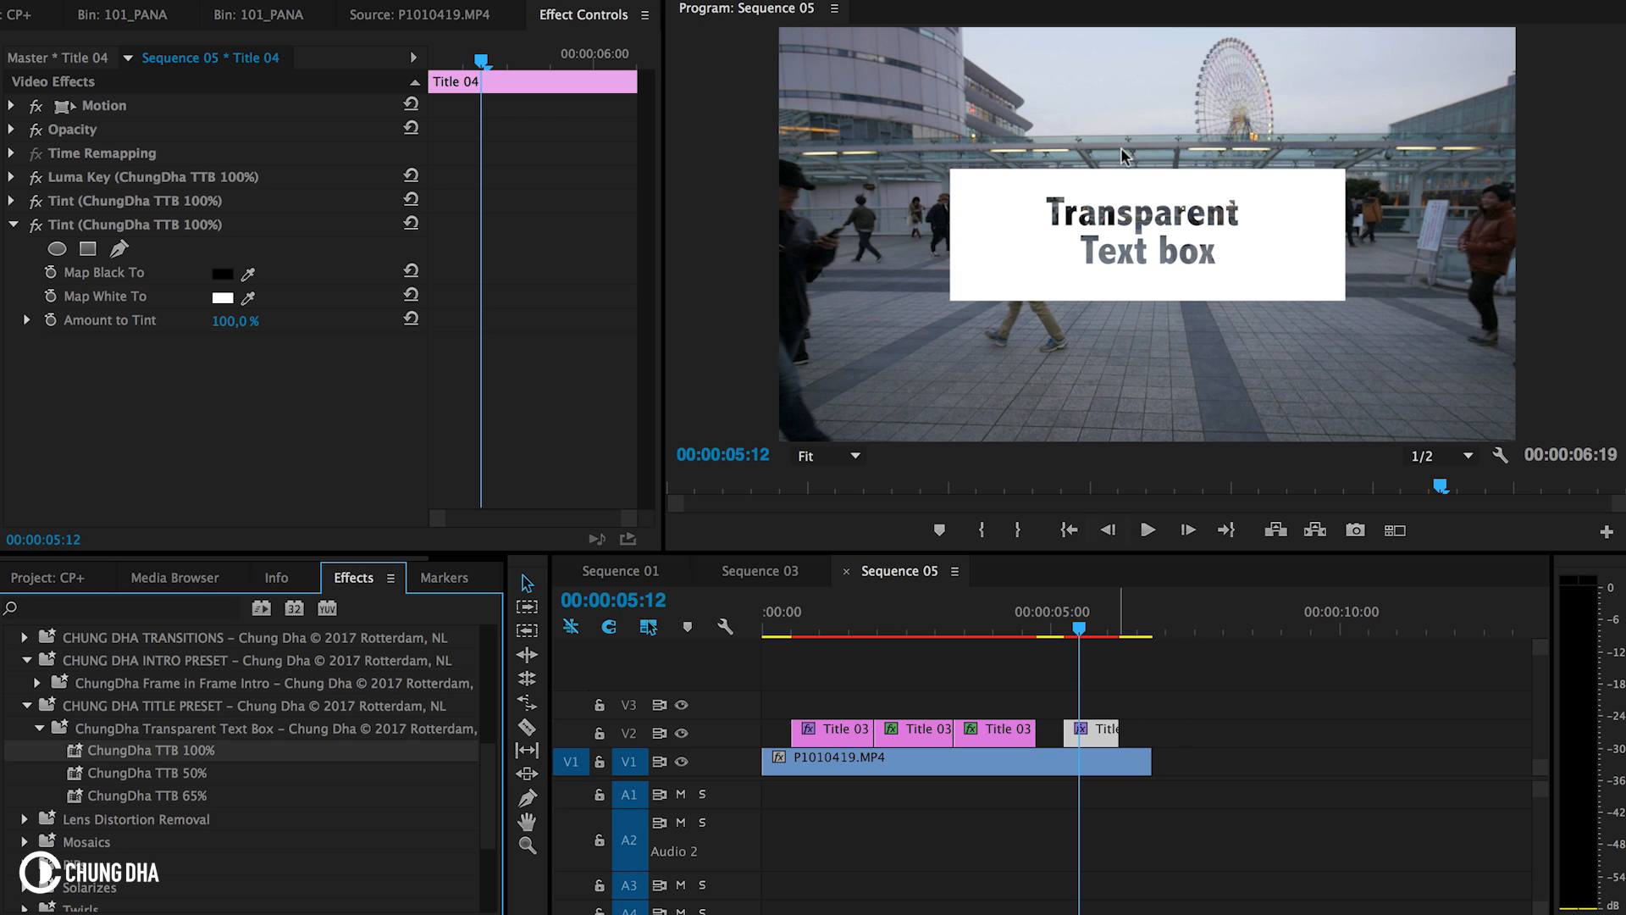
mouse_move(1318, 247)
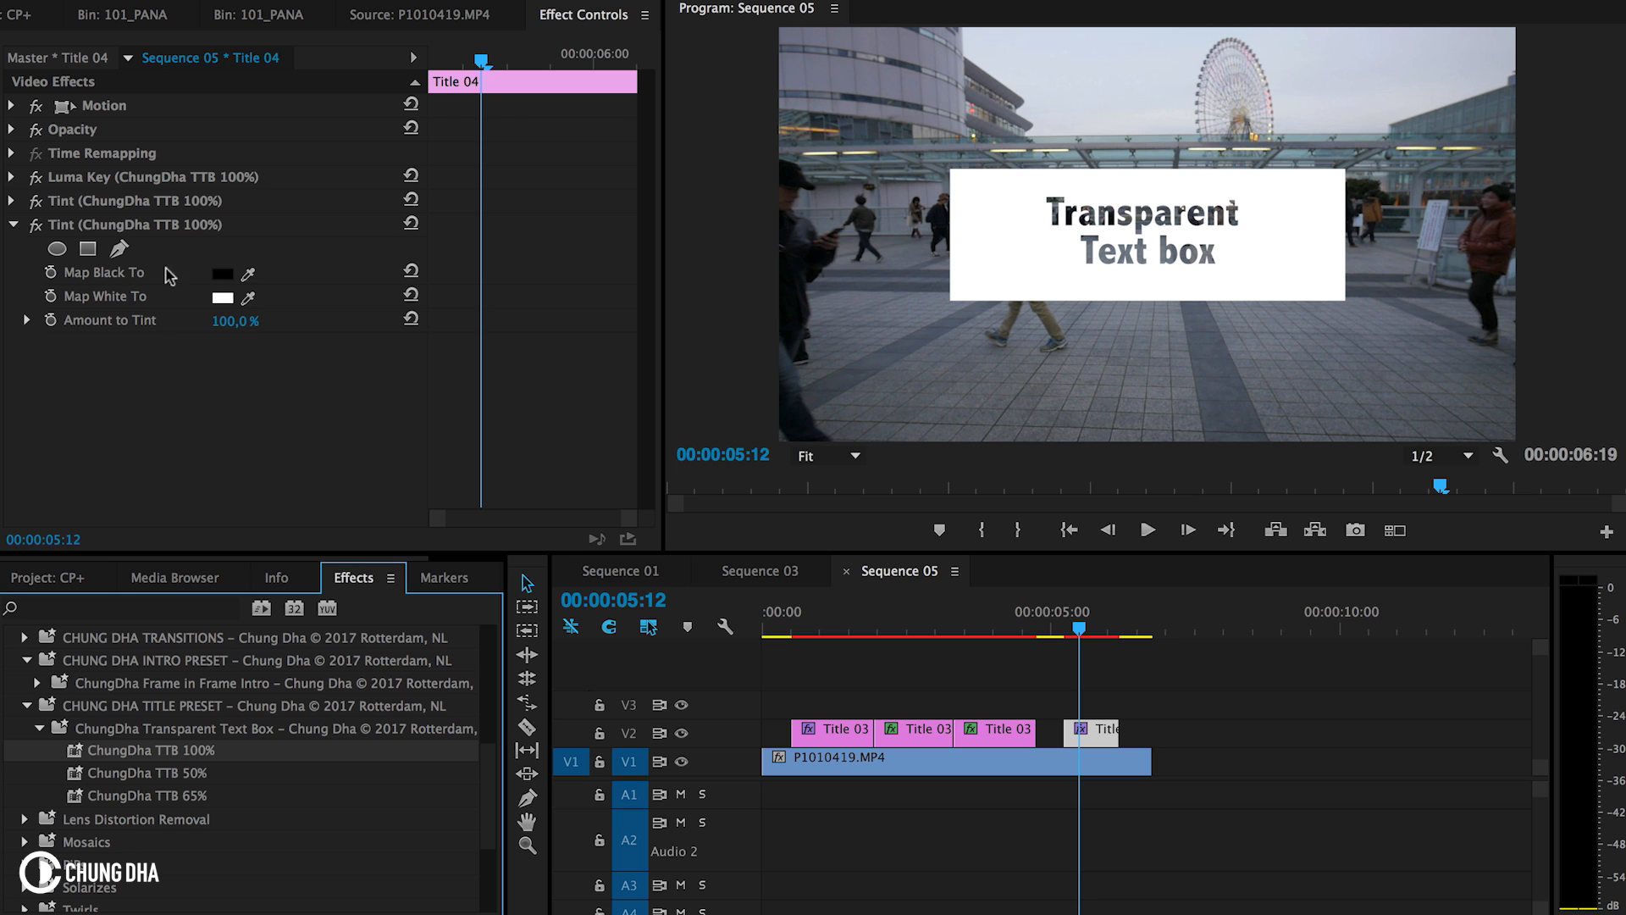
Change the TTB Tint Map White To colour to red, then to yellow.
left_click(221, 296)
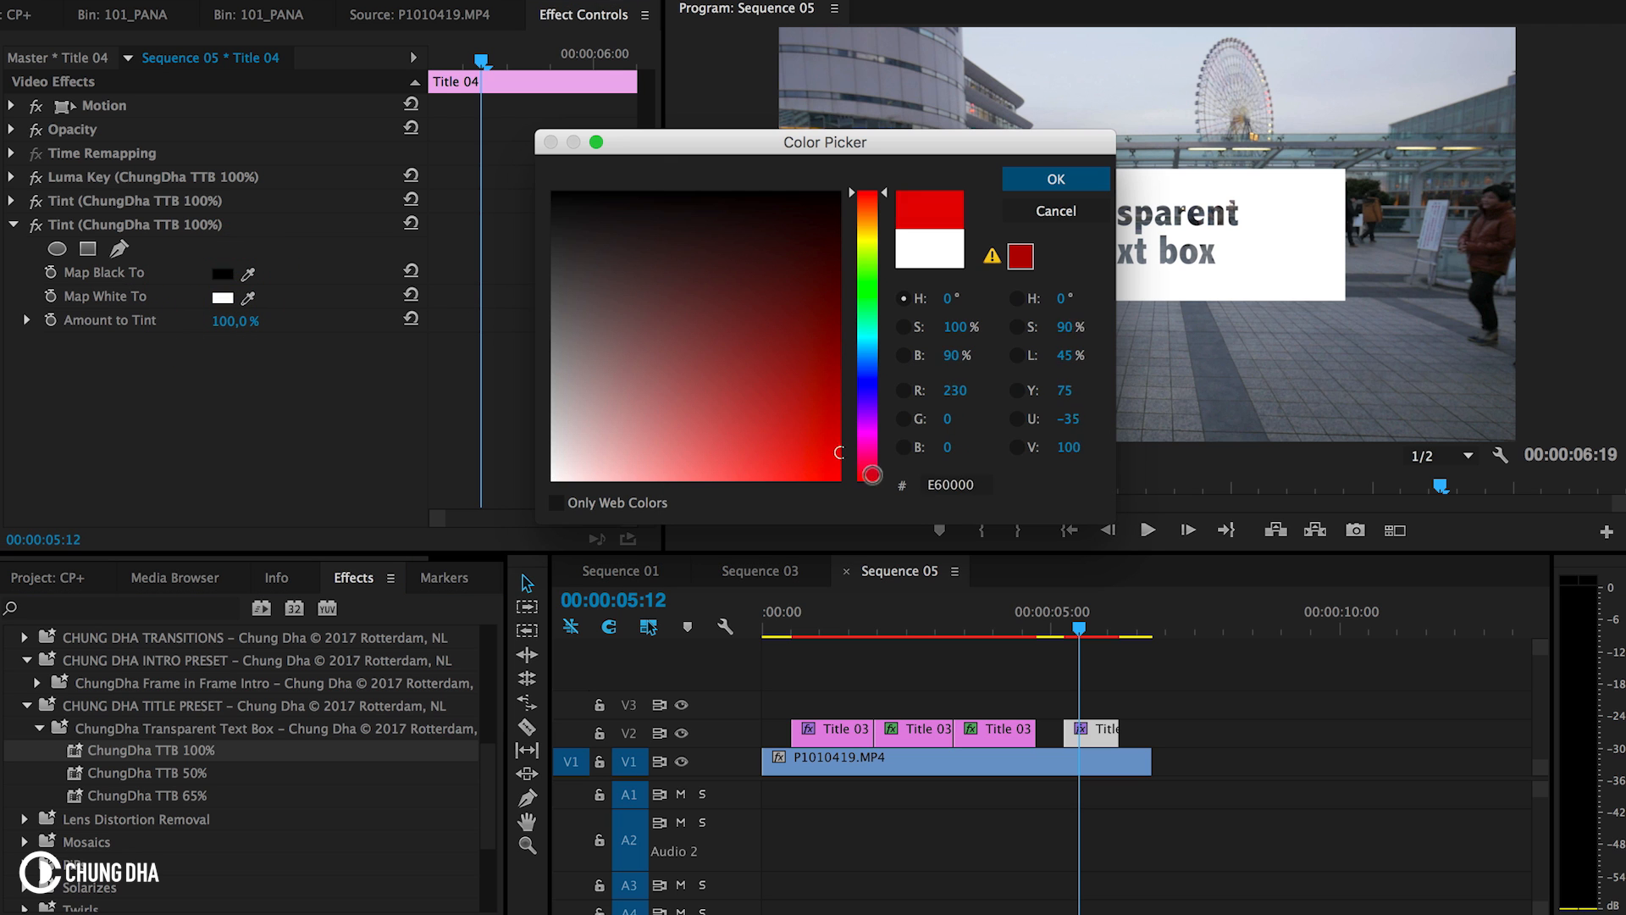
left_click(1053, 179)
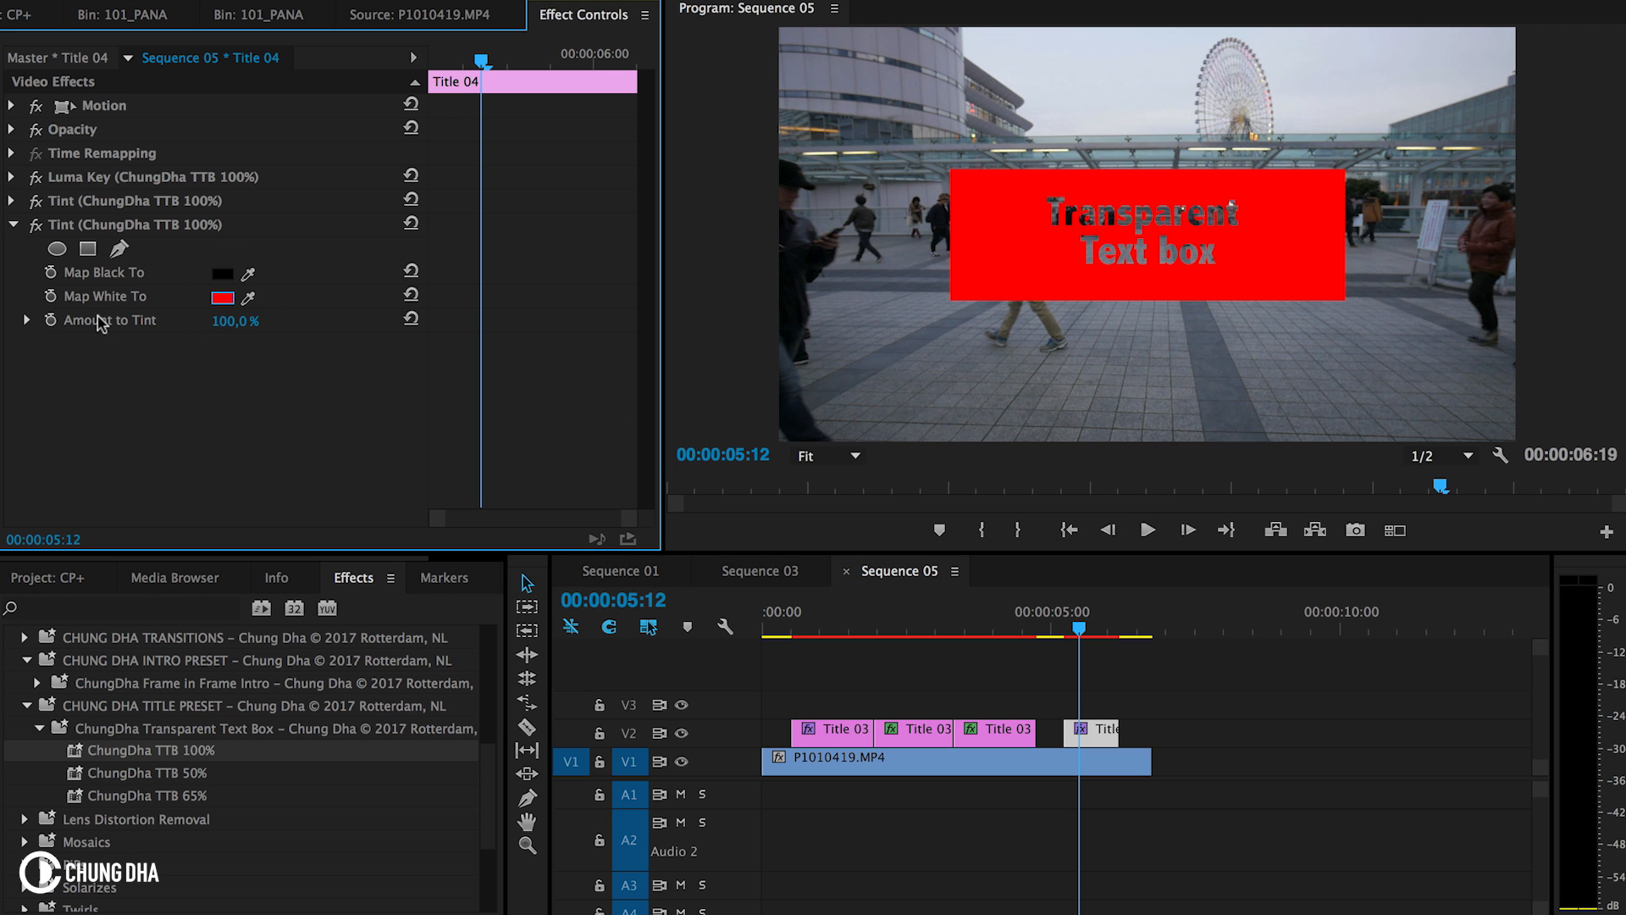
left_click(220, 296)
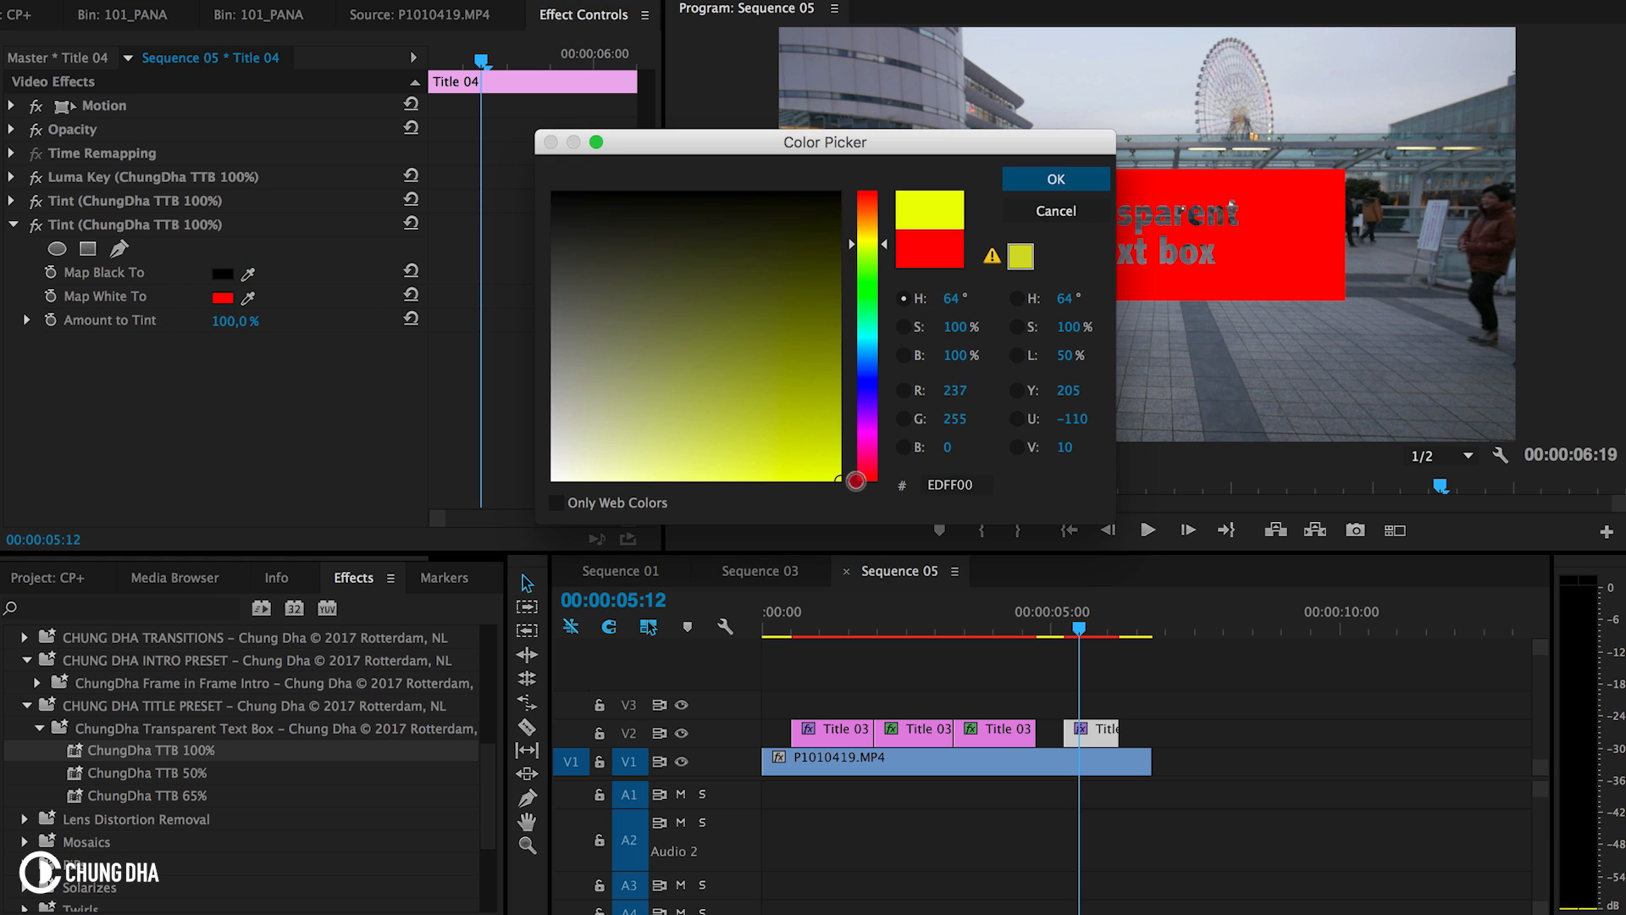
left_click(1054, 178)
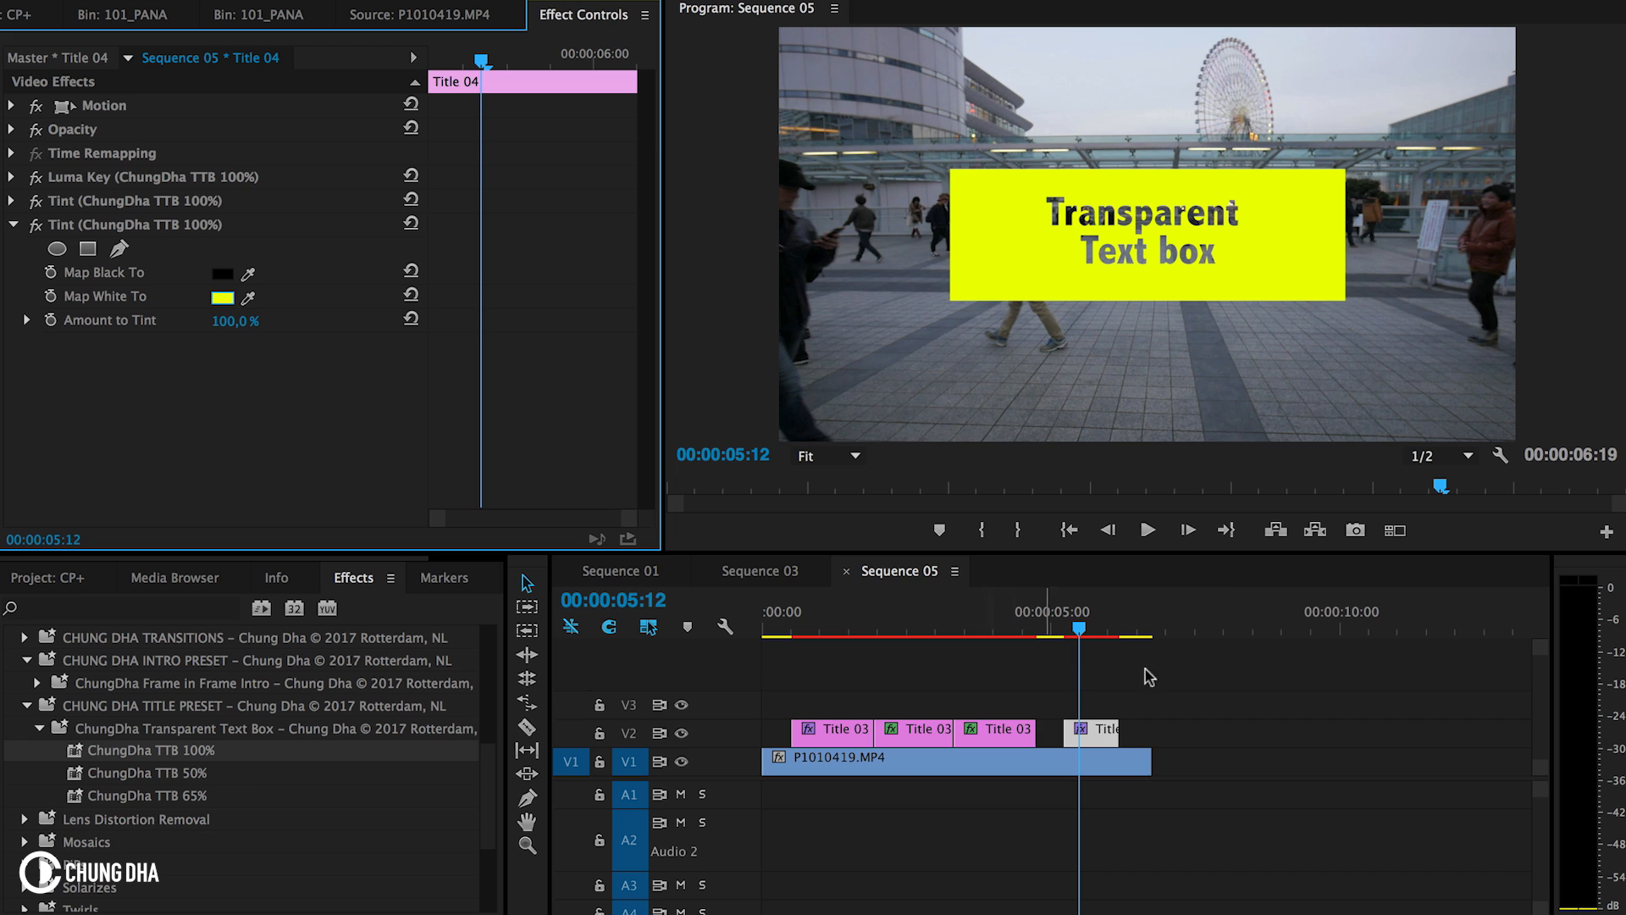